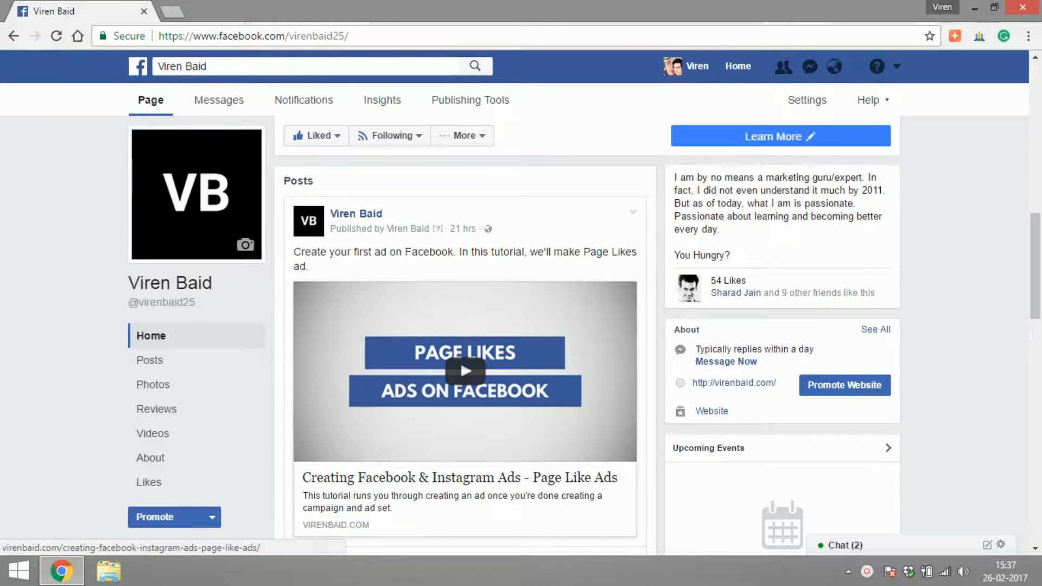
mouse_move(969, 138)
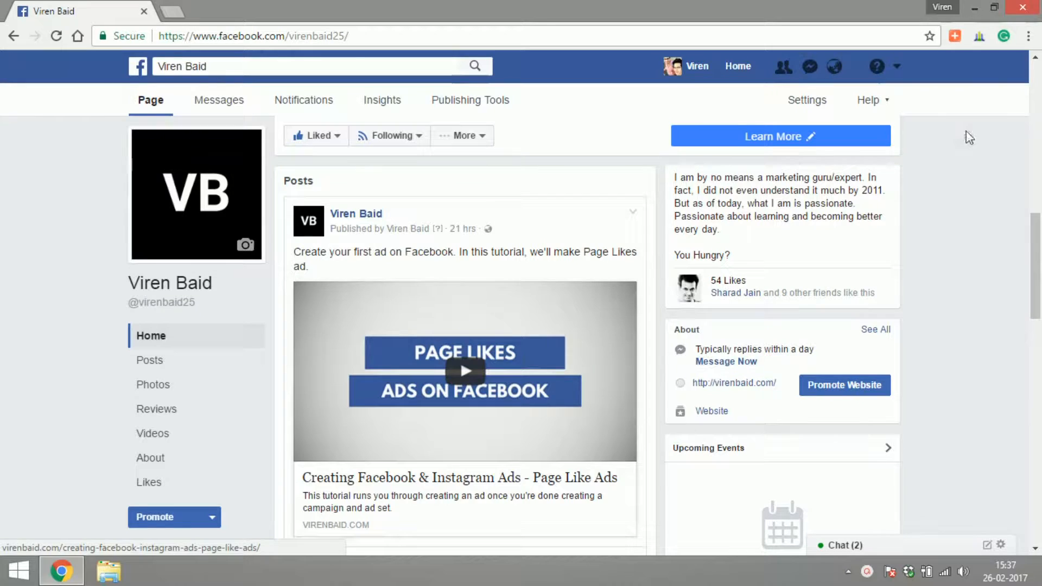
Leave the Facebook Page and land on the Ads Manager Campaigns view listing three campaigns
click(898, 66)
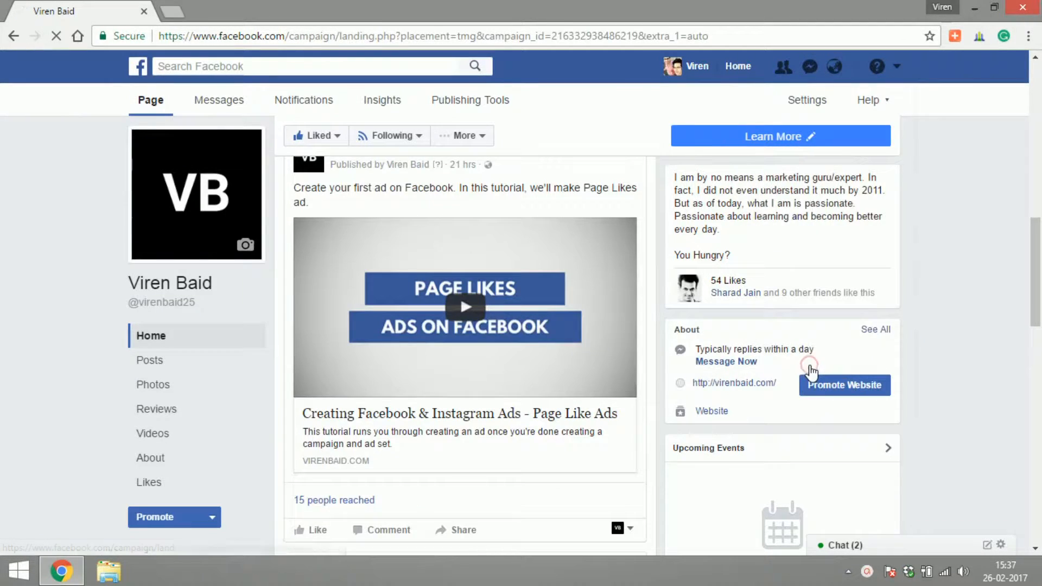
click(844, 385)
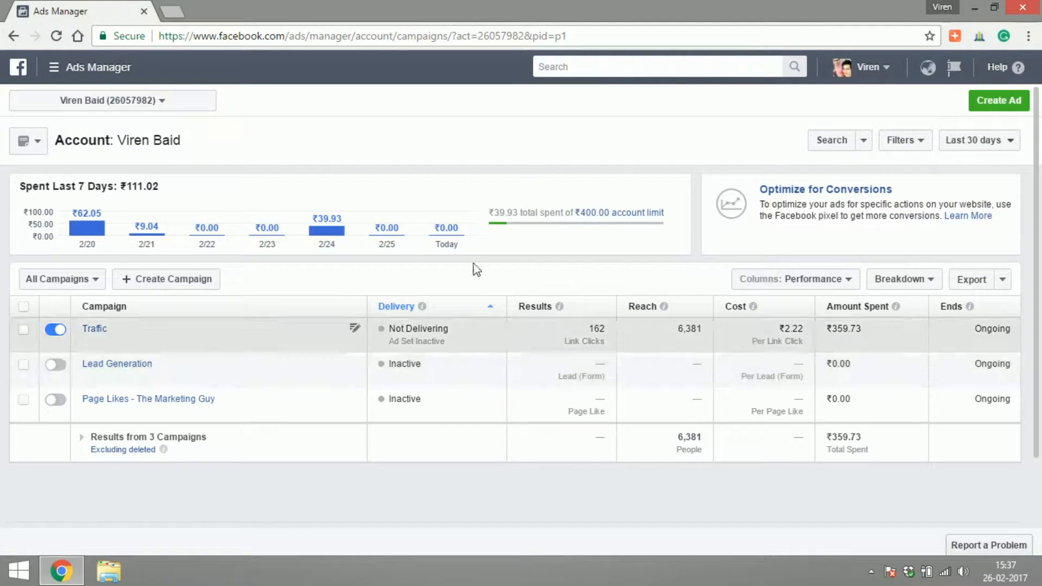
Reveal the Ads Manager tools mega-menu grouped by plan, create, measure, assets and settings
click(54, 67)
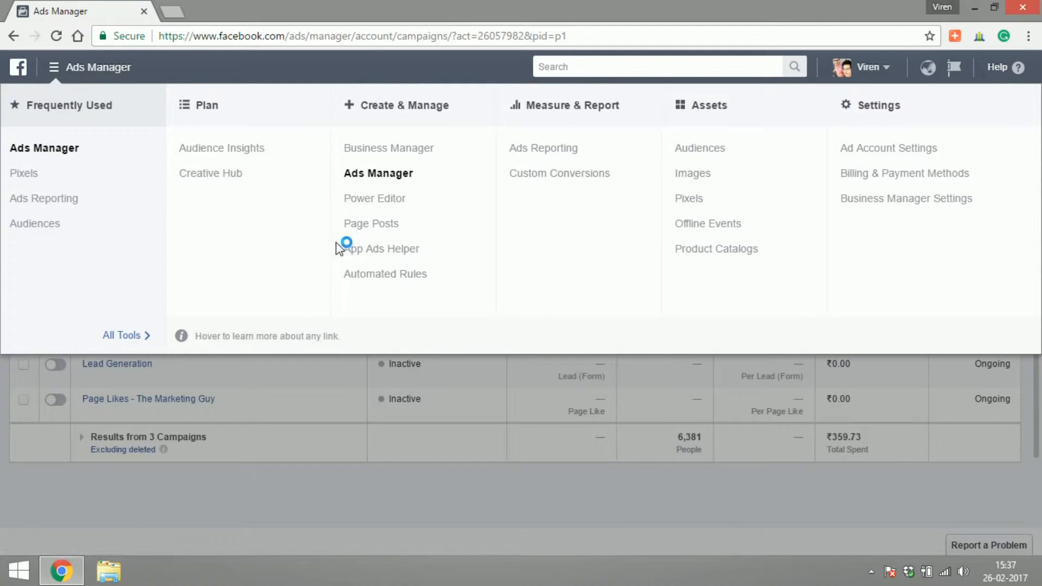
mouse_move(541, 112)
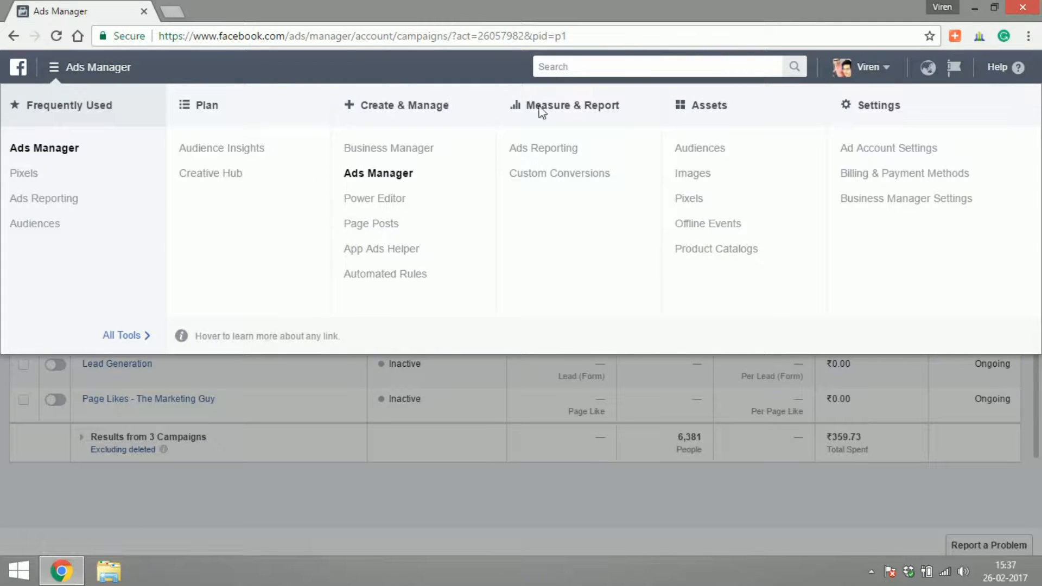
mouse_move(906, 197)
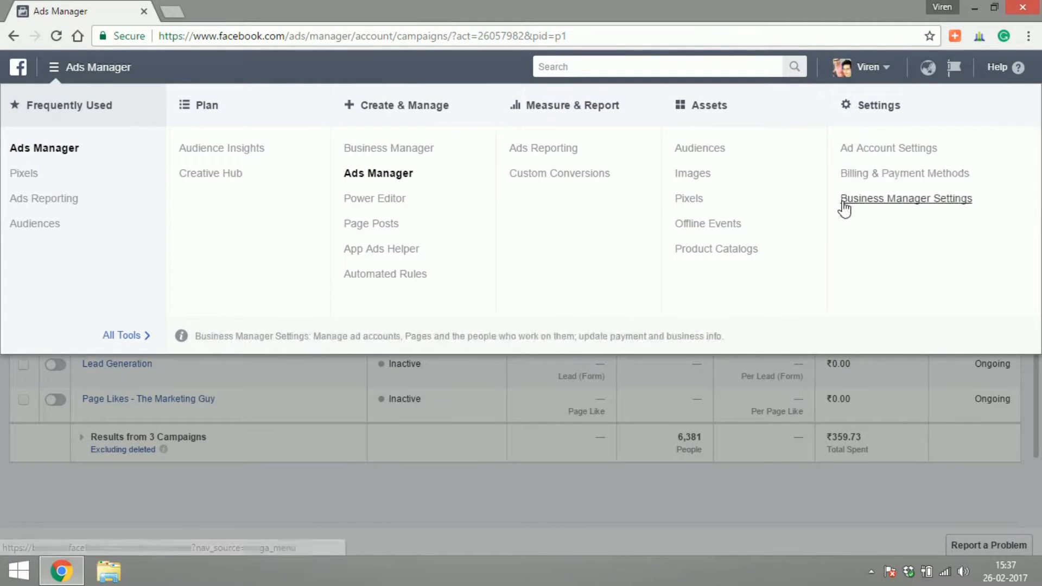
mouse_move(316, 259)
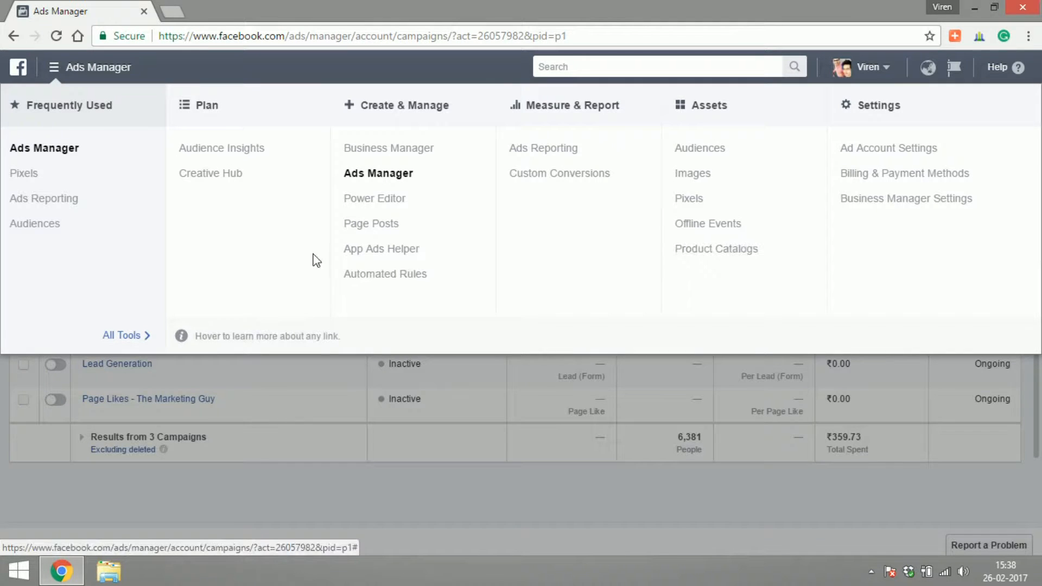
mouse_move(223, 142)
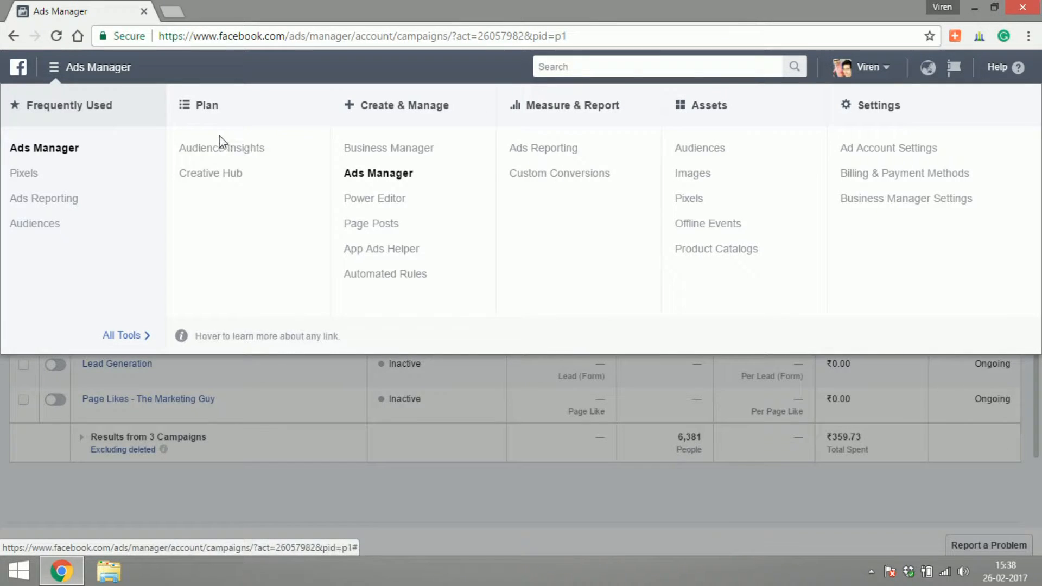
mouse_move(296, 220)
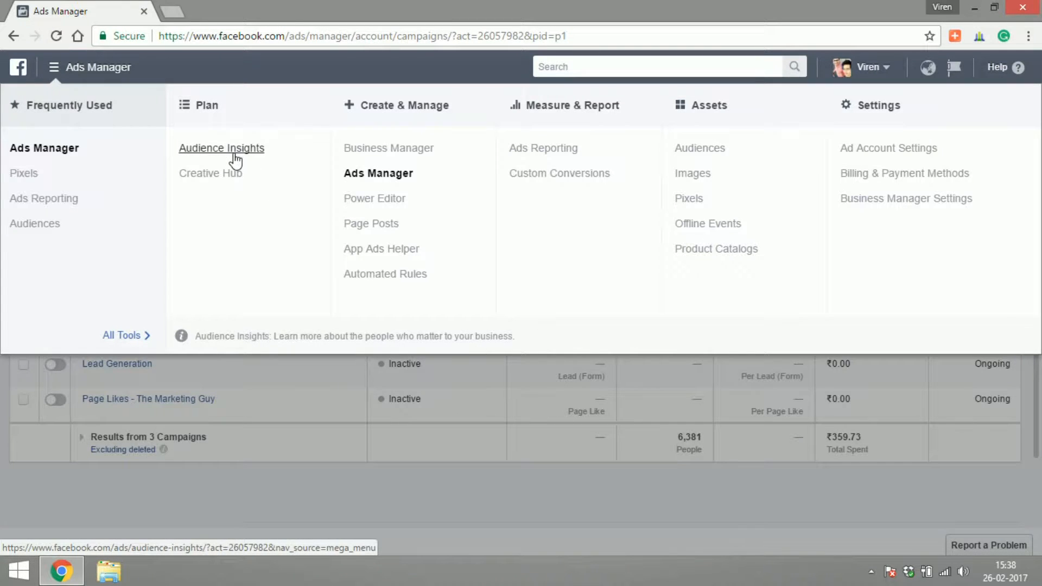
Launch Audience Insights with an Everyone on Facebook starting audience
click(221, 148)
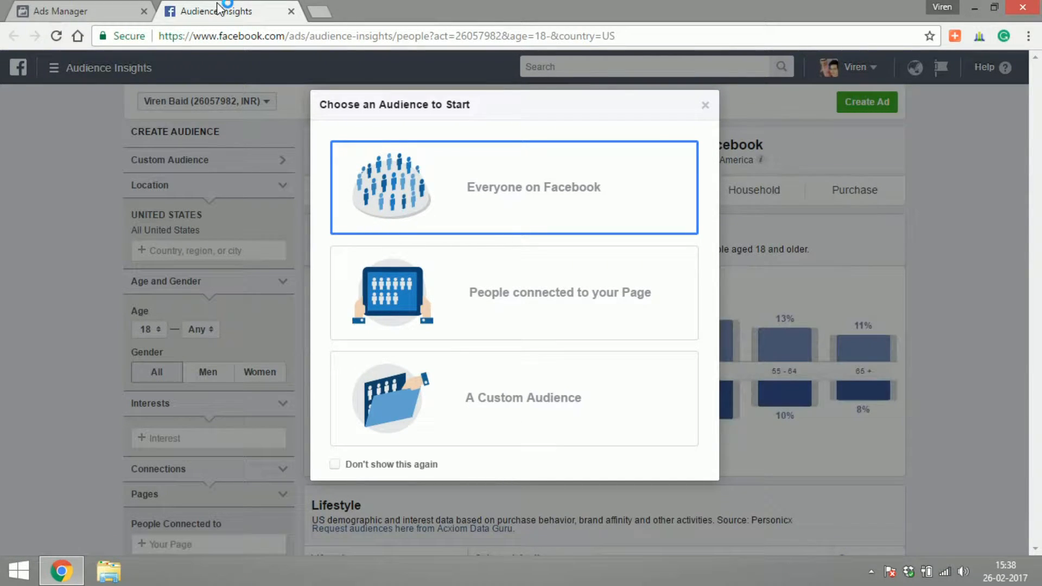
mouse_move(522, 292)
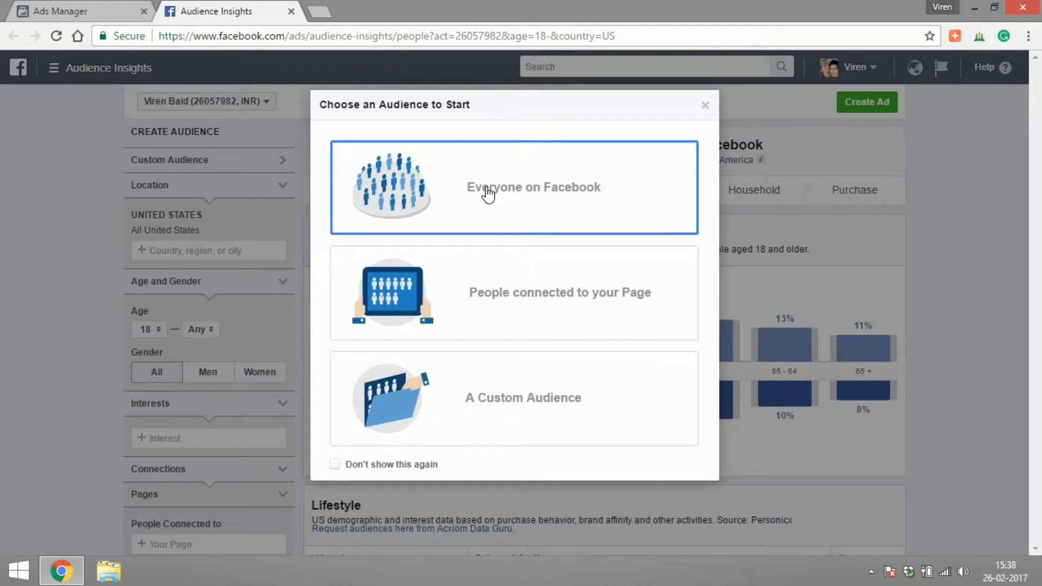
click(534, 187)
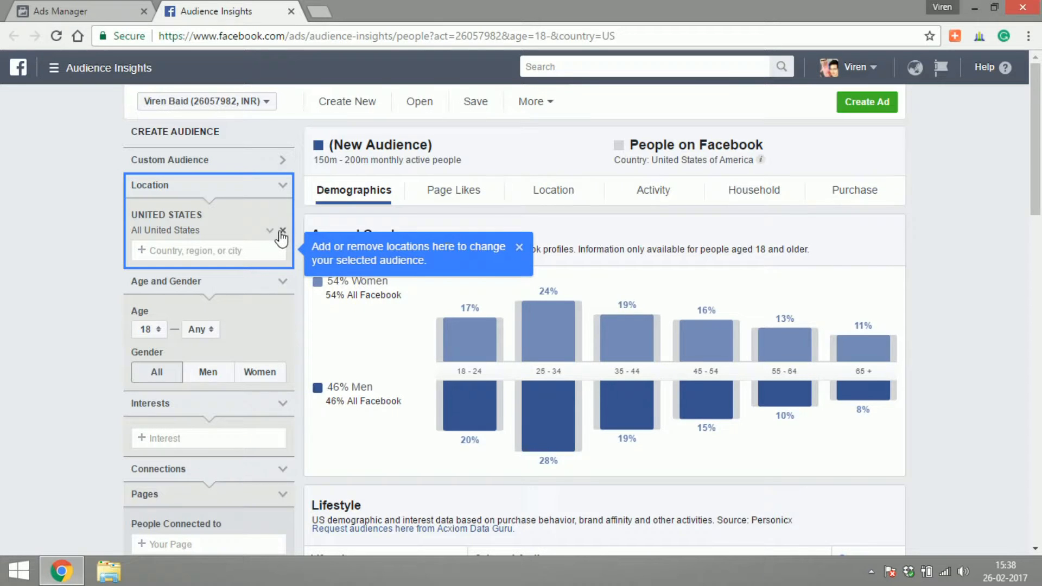
Replace United States with Mumbai, Maharashtra, India and review its demographic breakdown
click(282, 230)
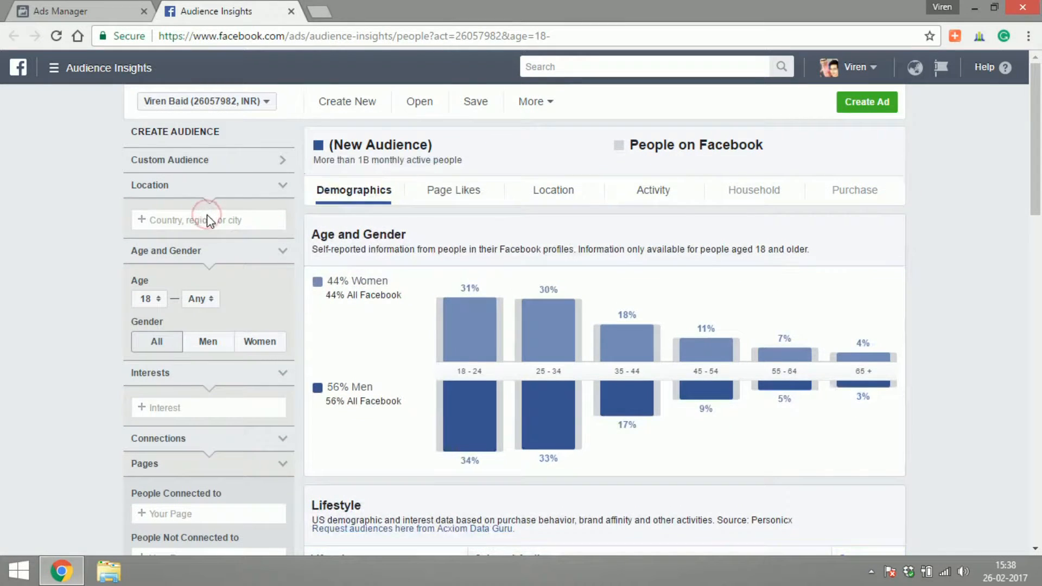
text(mumbai)
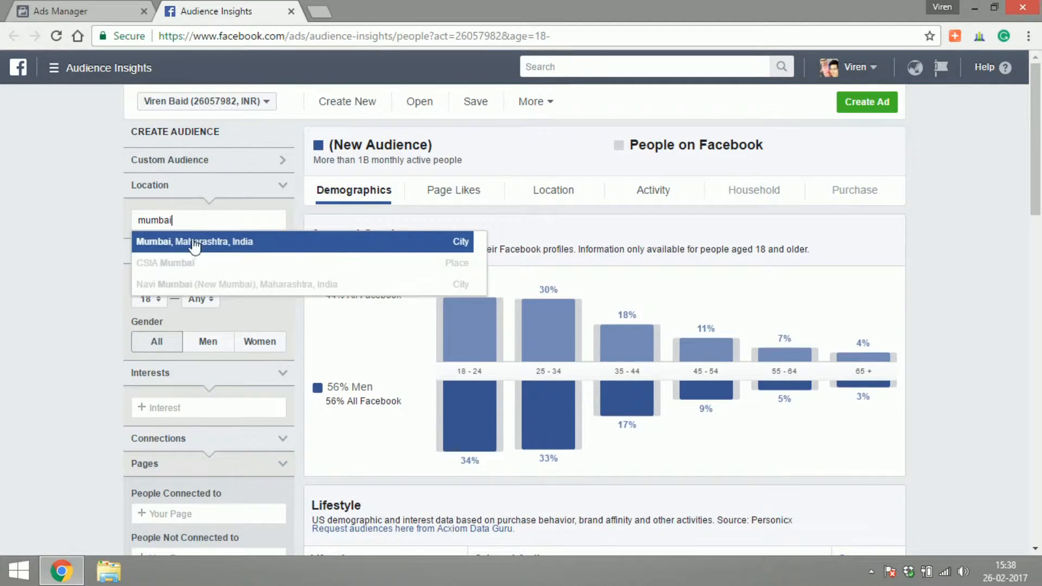
click(193, 241)
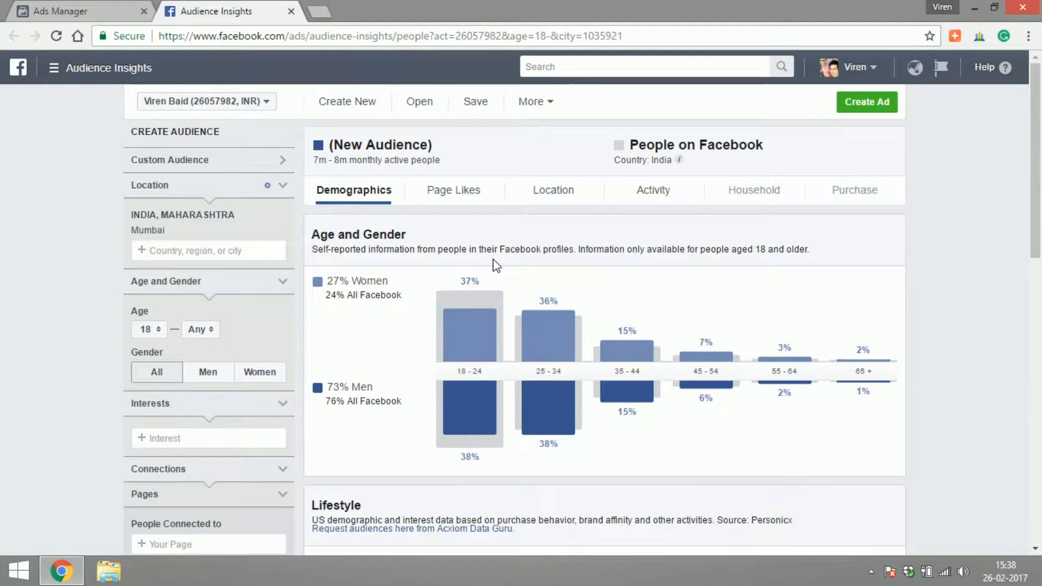
mouse_move(469, 332)
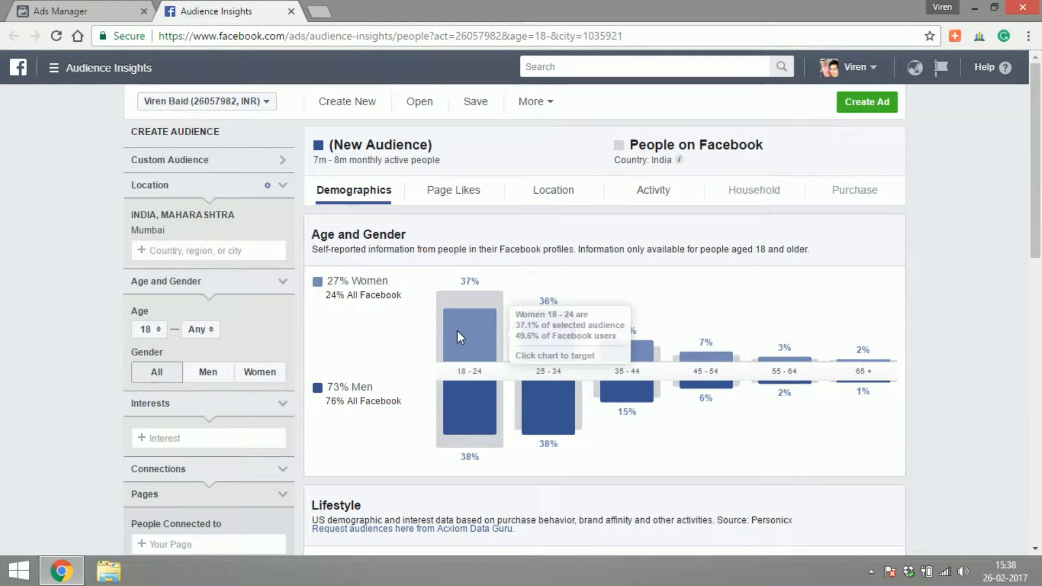
scroll(down, 3)
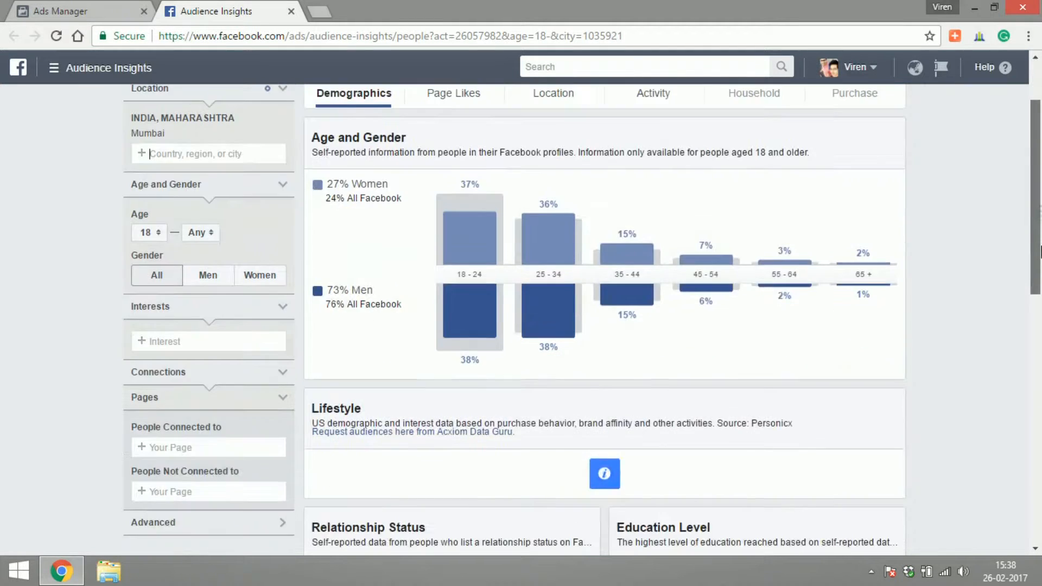
scroll(down, 3)
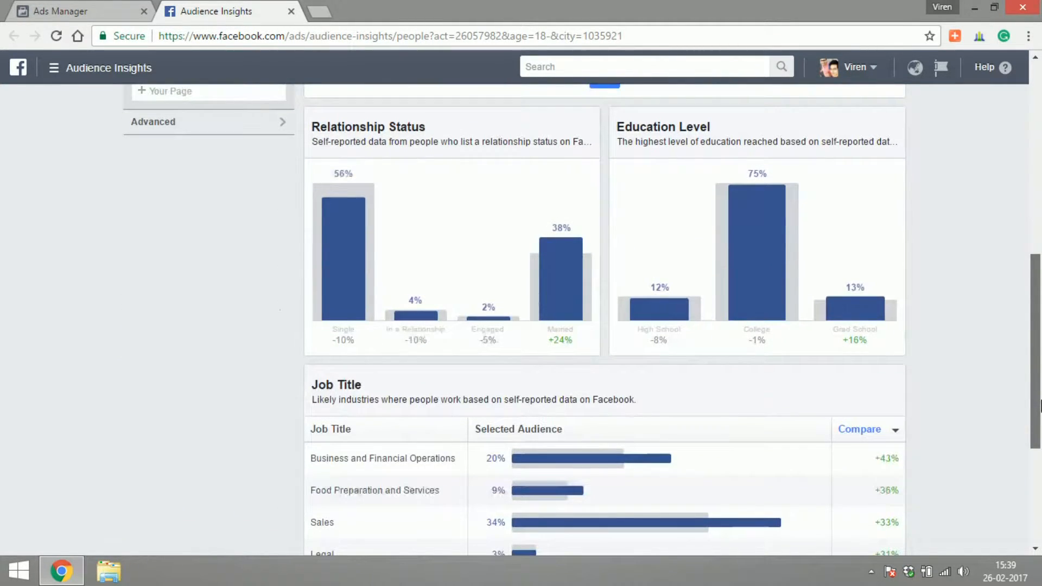
scroll(down, 3)
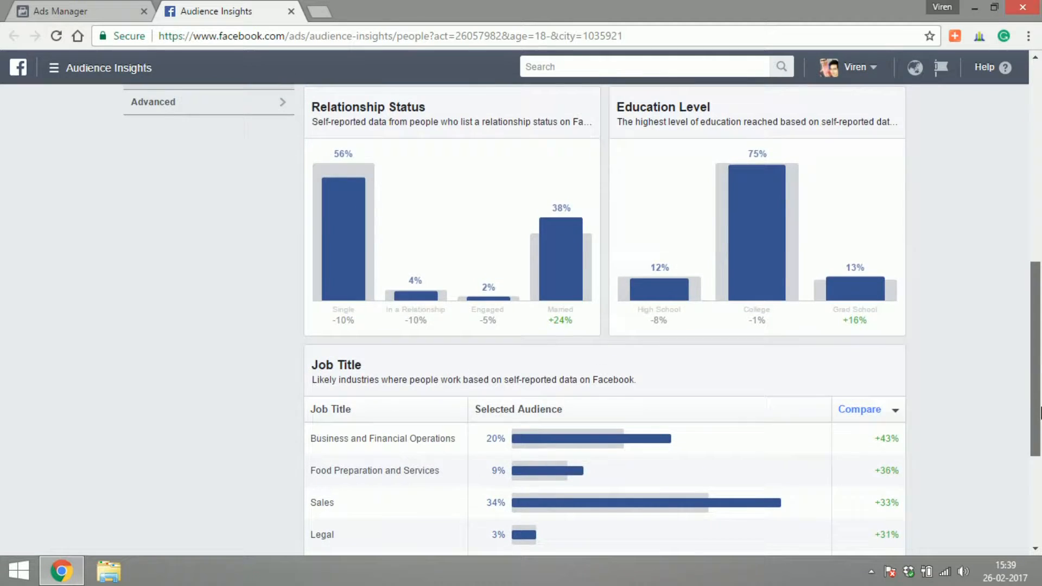
scroll(down, 3)
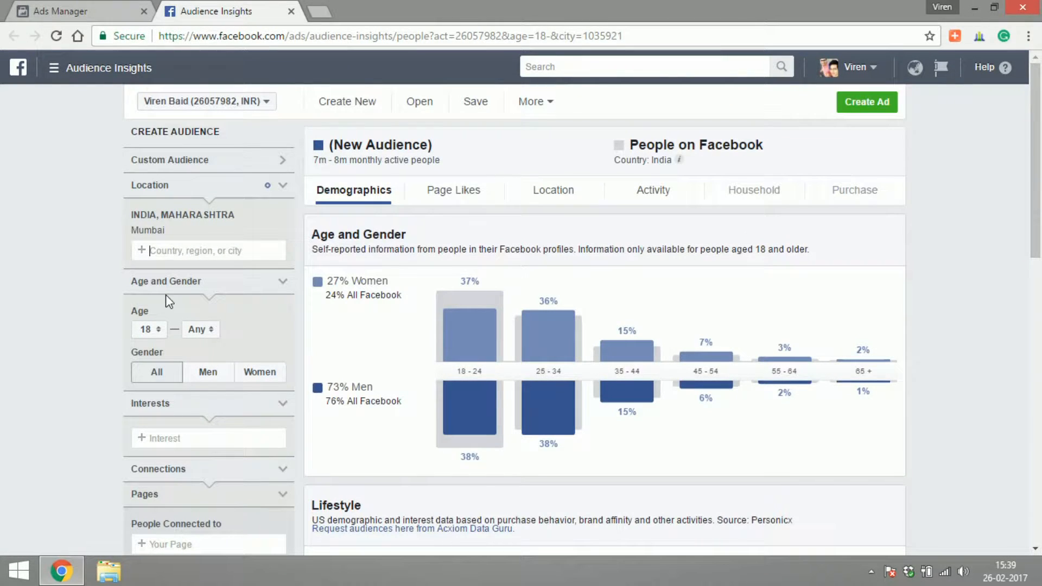
Cap the audience age at 25 and add Marketing as an interest
double_click(186, 281)
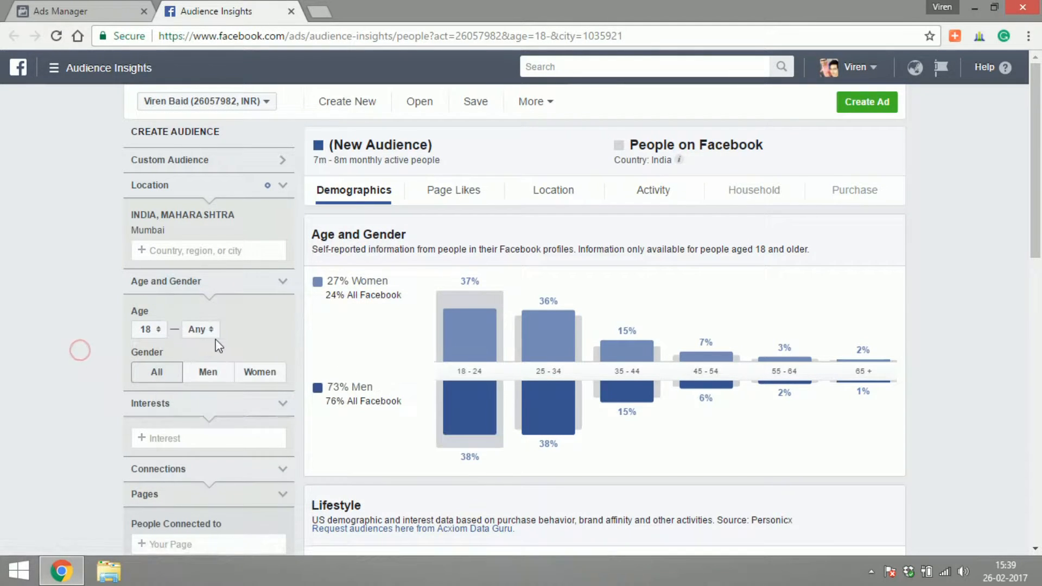
click(201, 329)
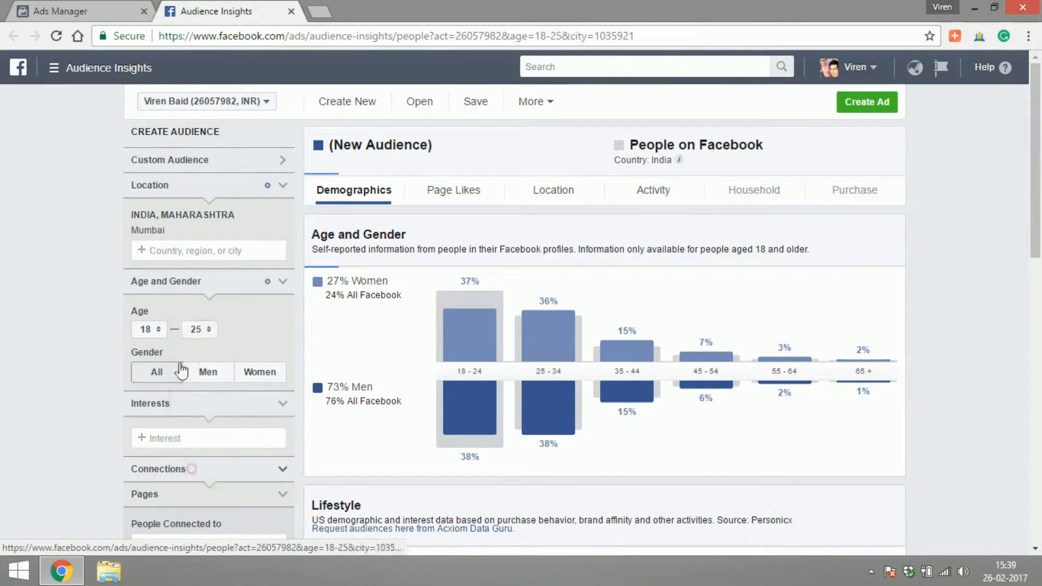
click(209, 437)
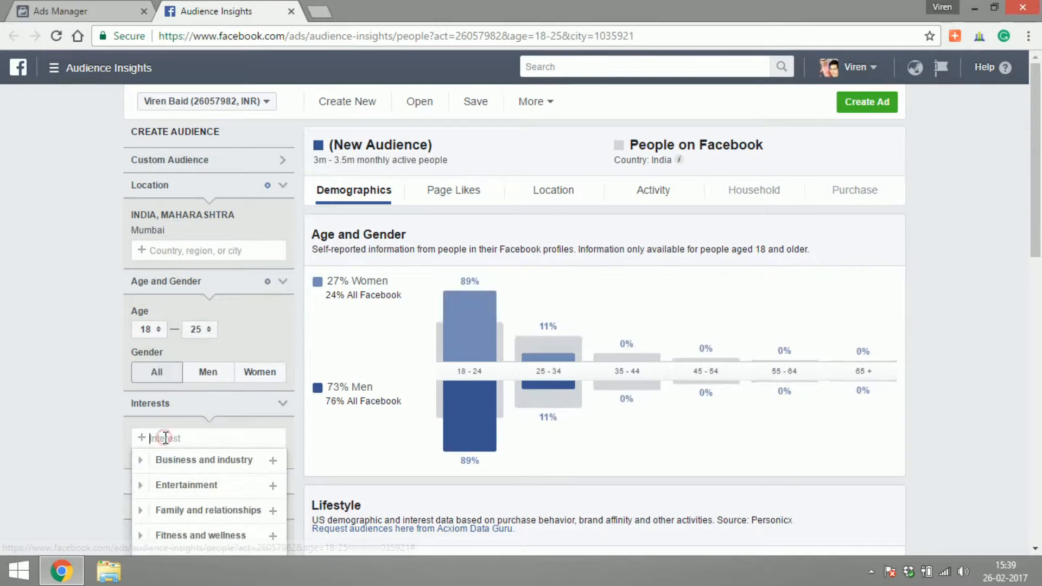
text(marketing)
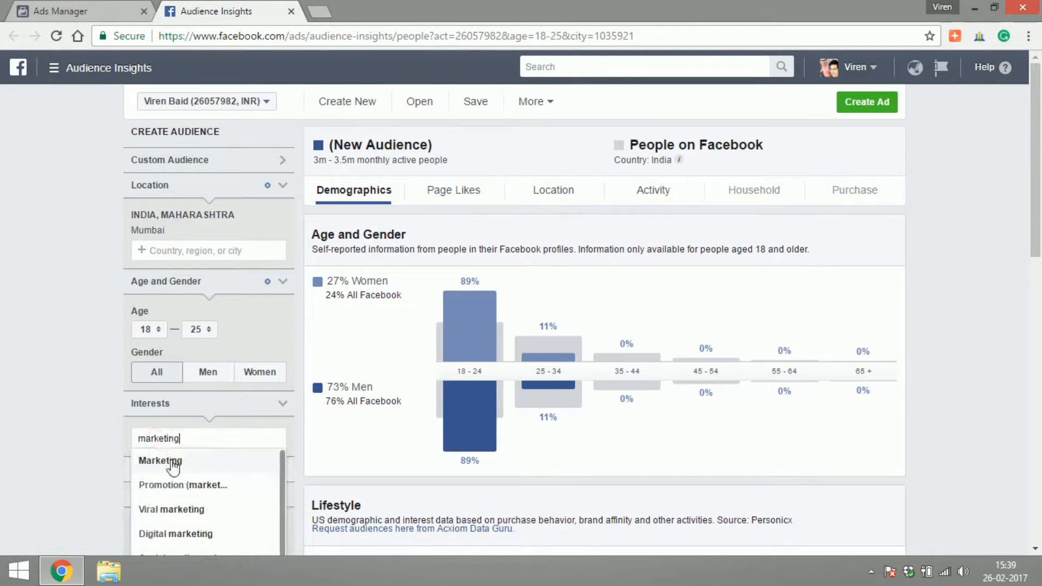
click(159, 460)
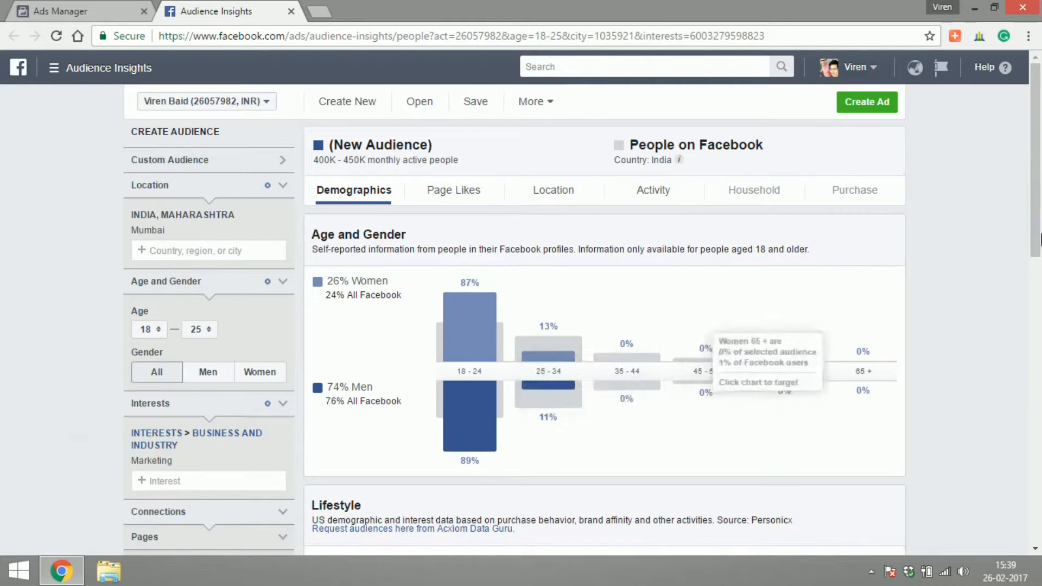
Review the narrowed 18–25 Marketing audience's demographics of about 400K–450K users
scroll(down, 3)
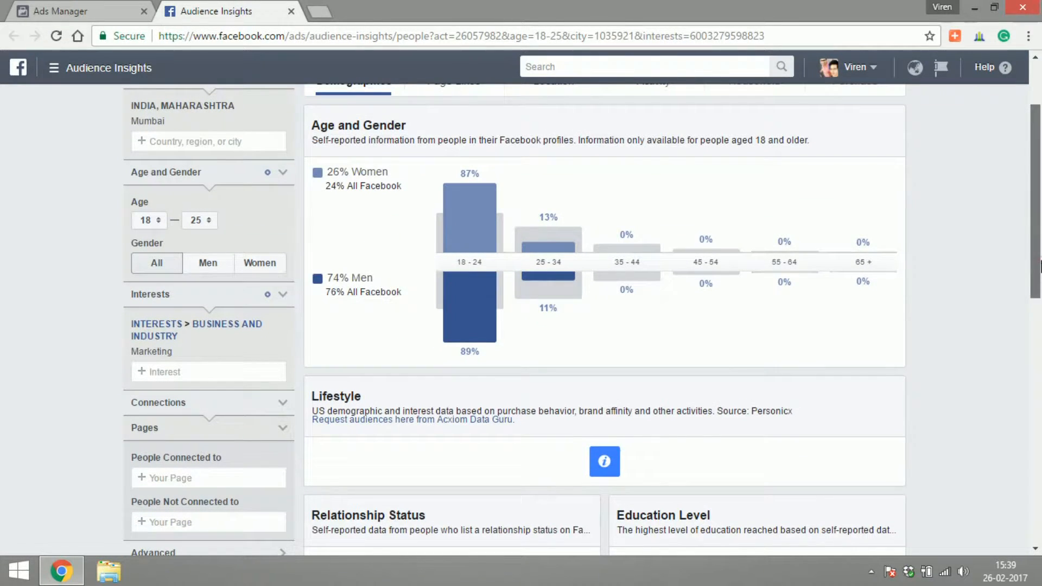
scroll(down, 3)
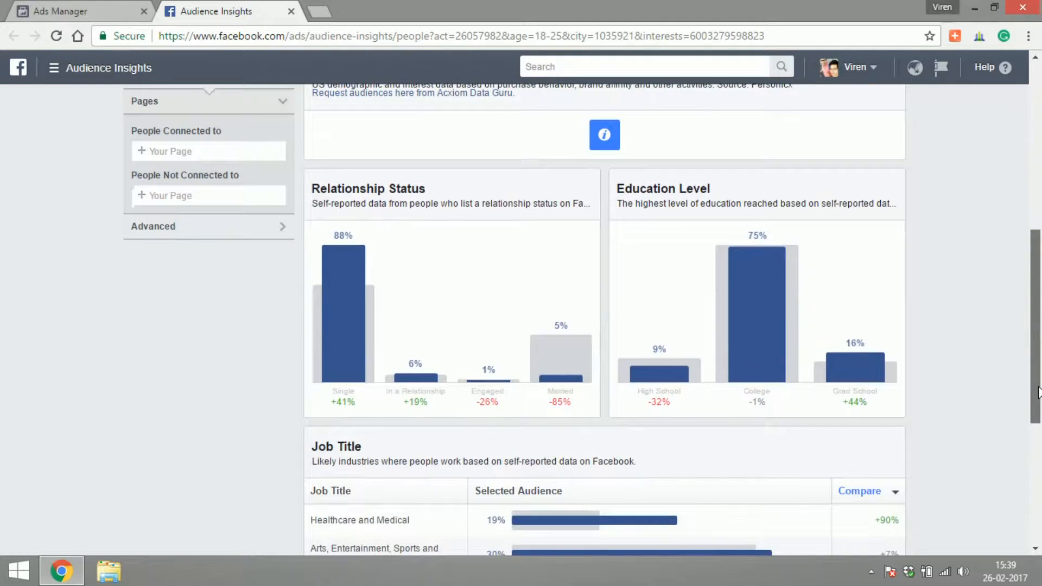
scroll(down, 3)
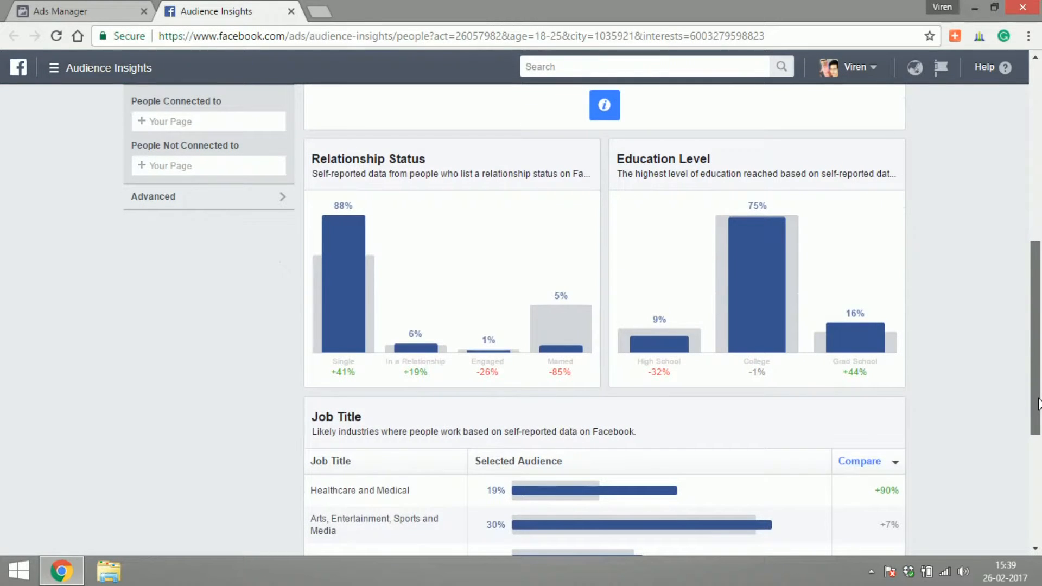
scroll(down, 3)
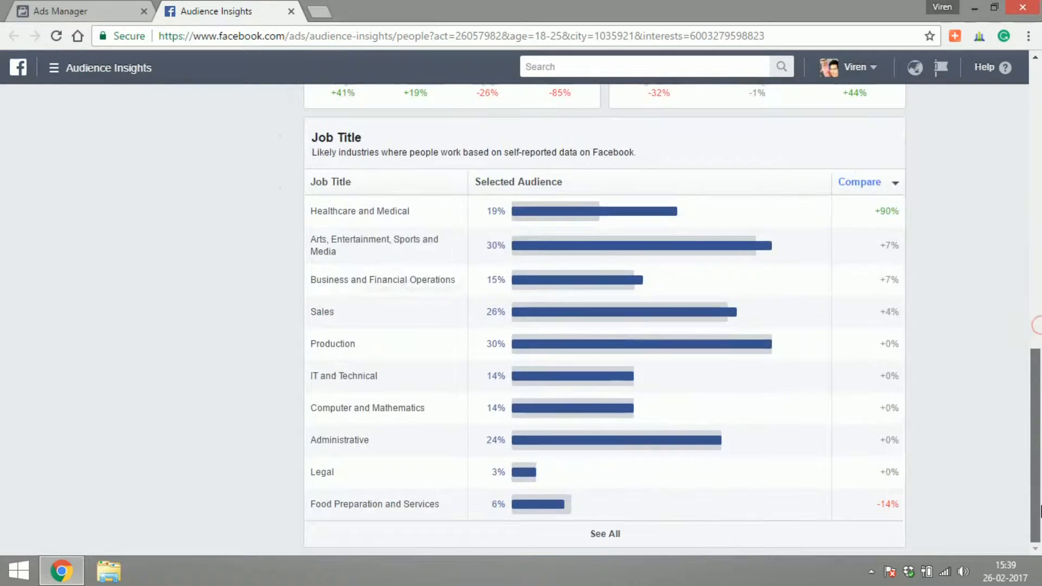
scroll(up, 3)
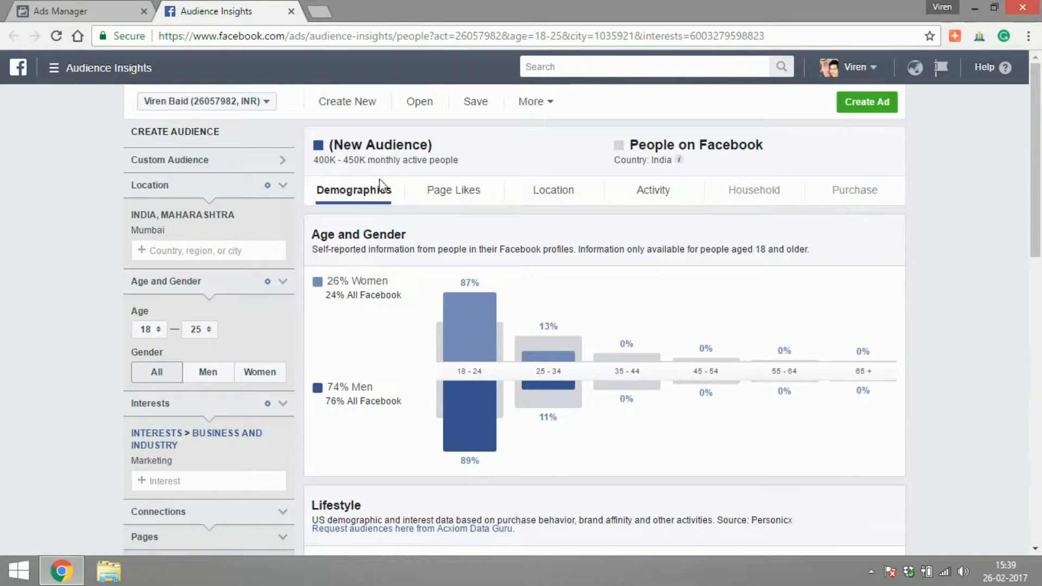
Check the audience's Page Likes and its top cities under Location
click(453, 190)
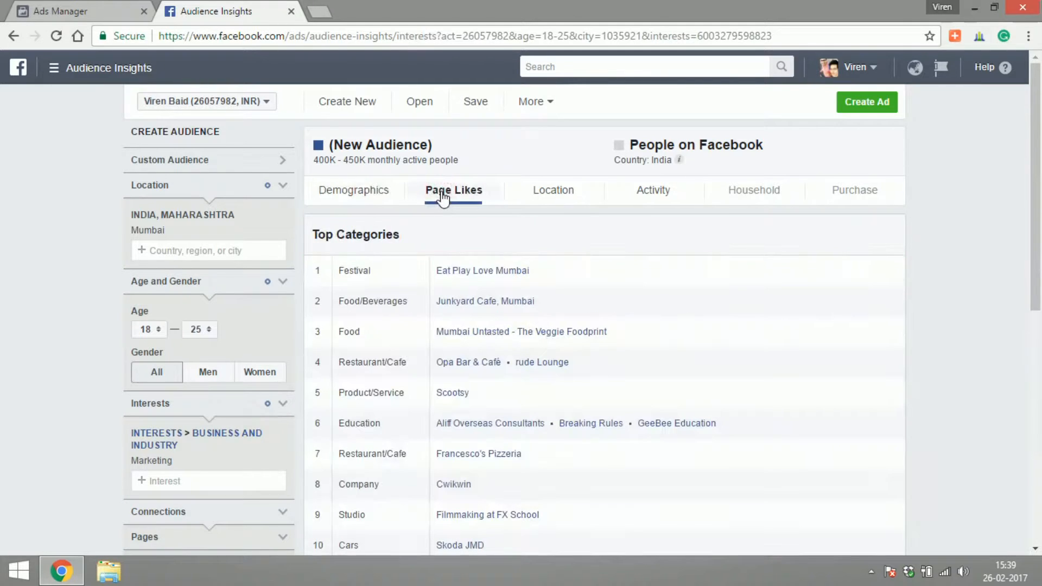
scroll(down, 3)
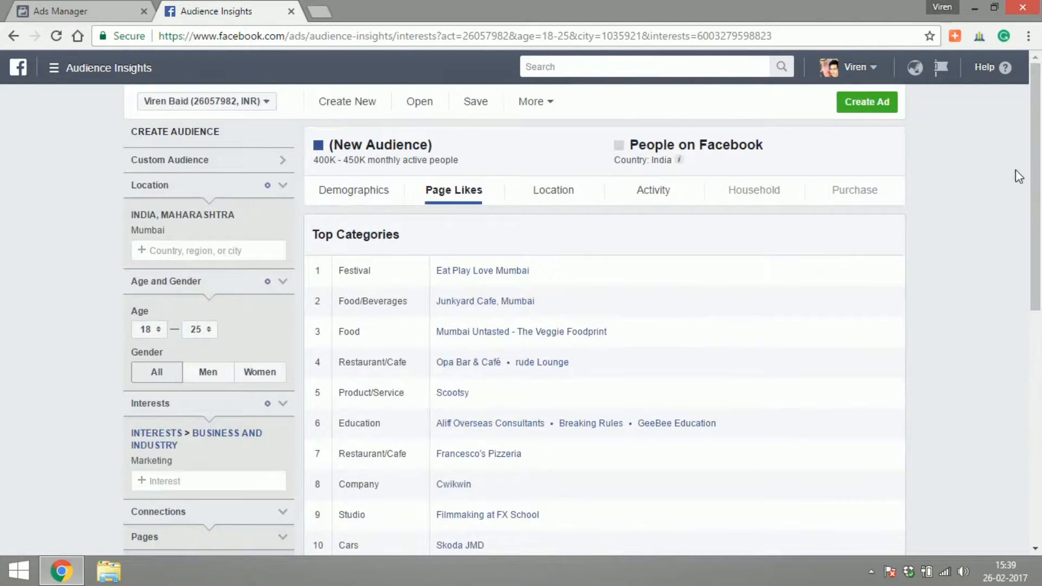
click(552, 190)
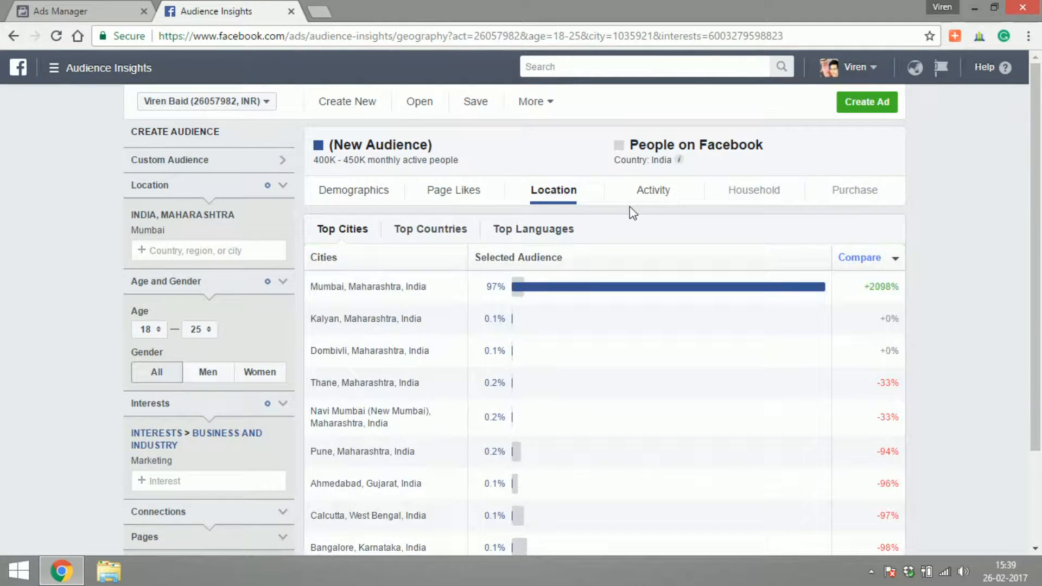
Review the audience's Activity data down to the Device Users chart
click(652, 190)
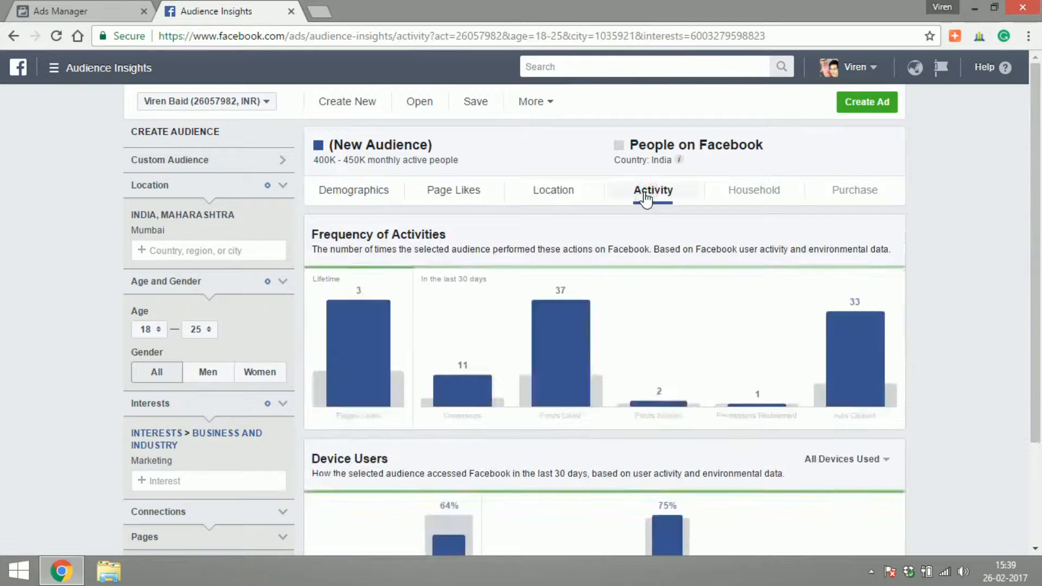
scroll(down, 3)
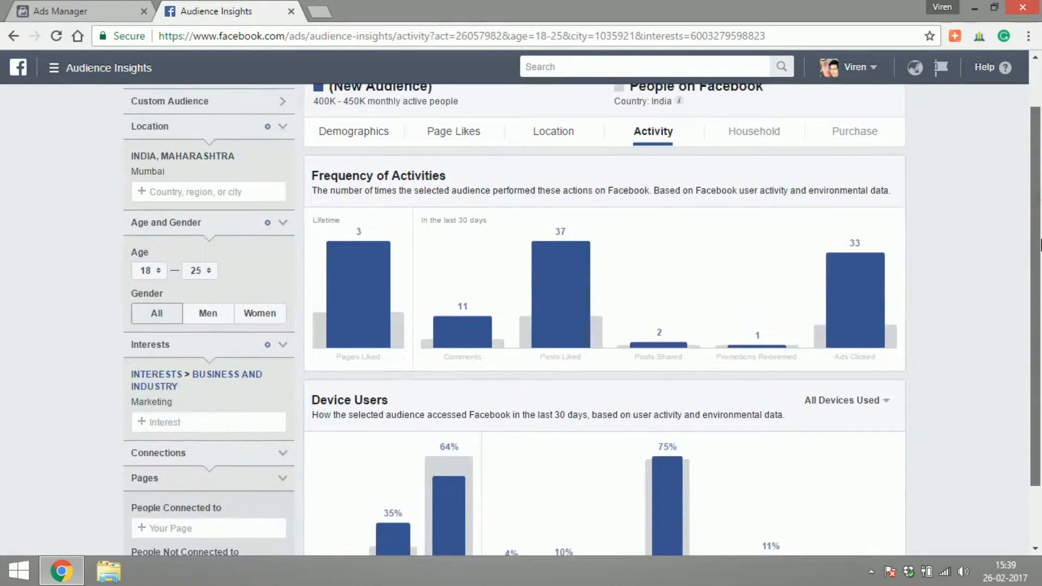
scroll(down, 3)
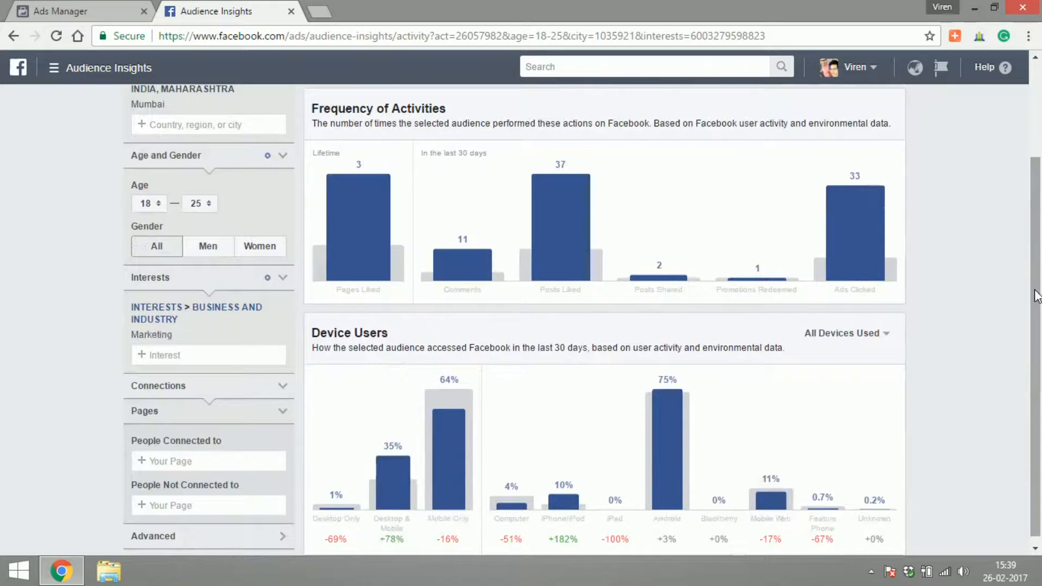
scroll(down, 3)
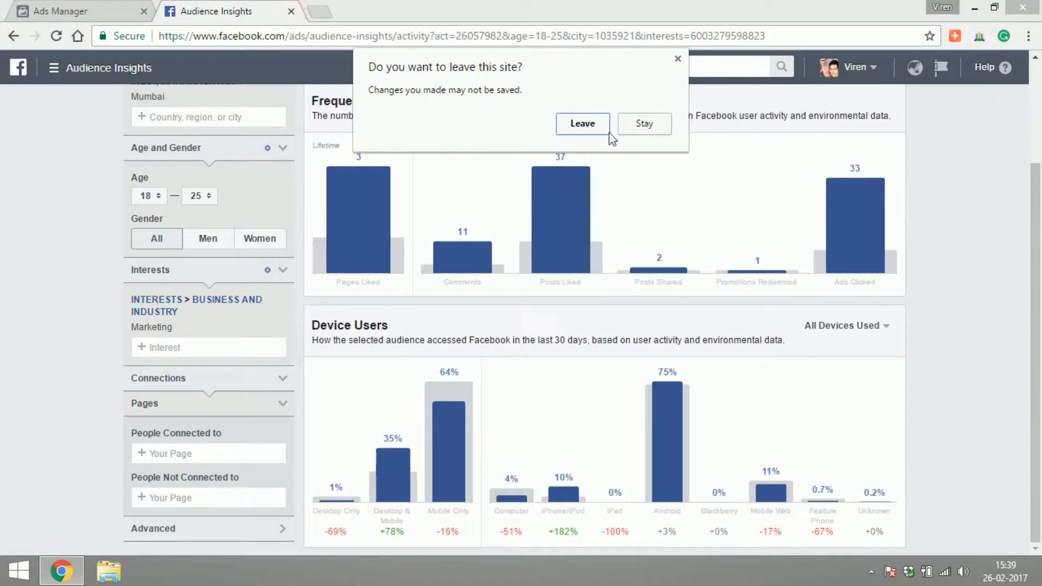
Leave the unsaved audience for Creative Hub and bring the Facebook Carousel Ad format into view
click(582, 124)
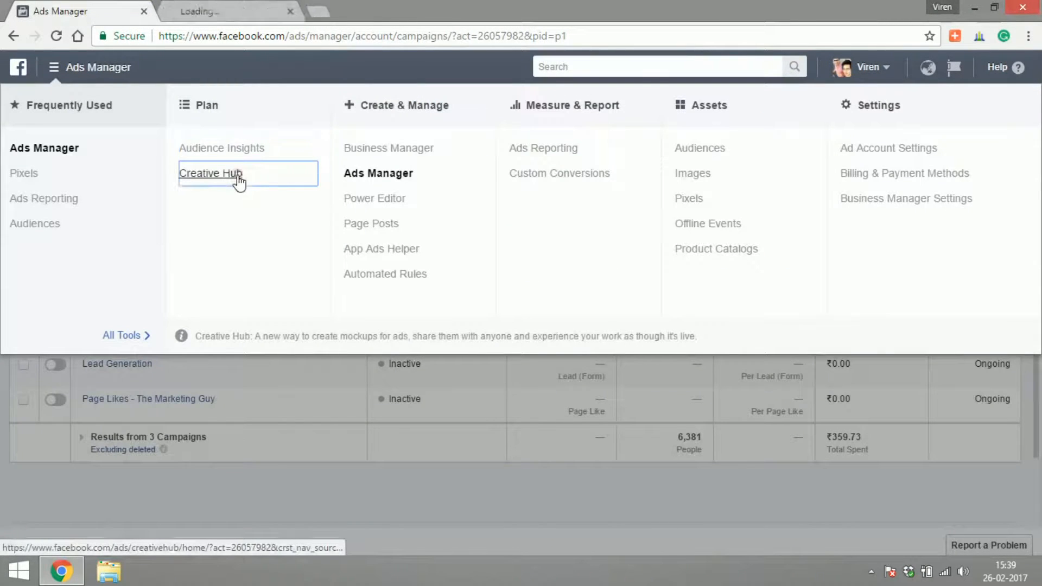
click(209, 172)
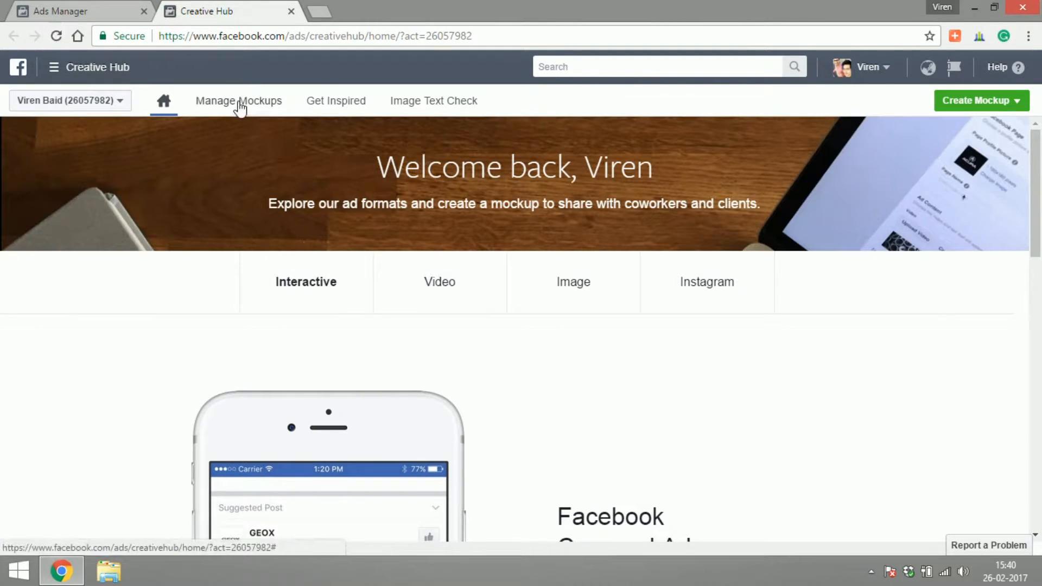
mouse_move(313, 109)
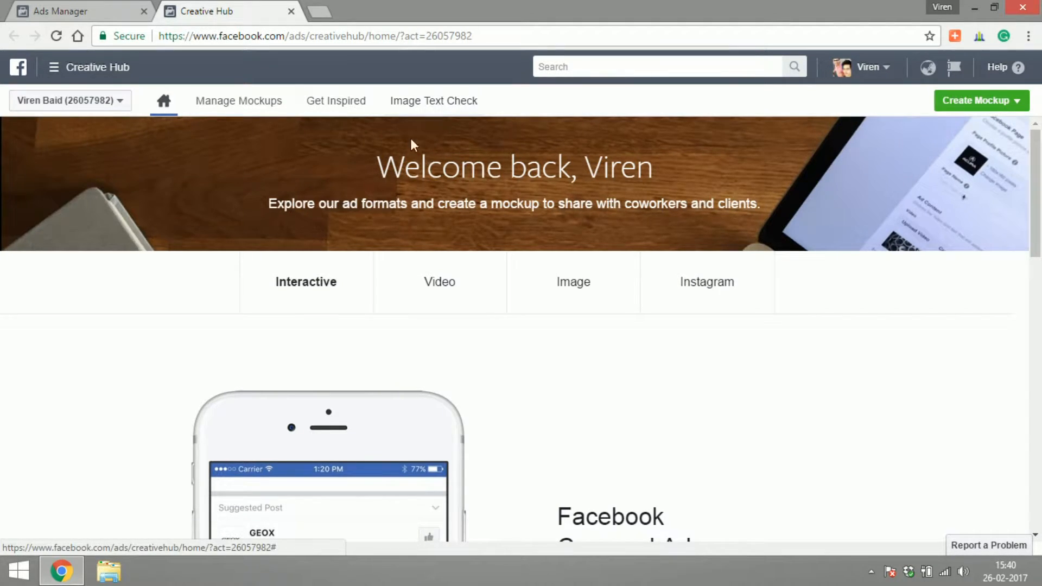
mouse_move(463, 332)
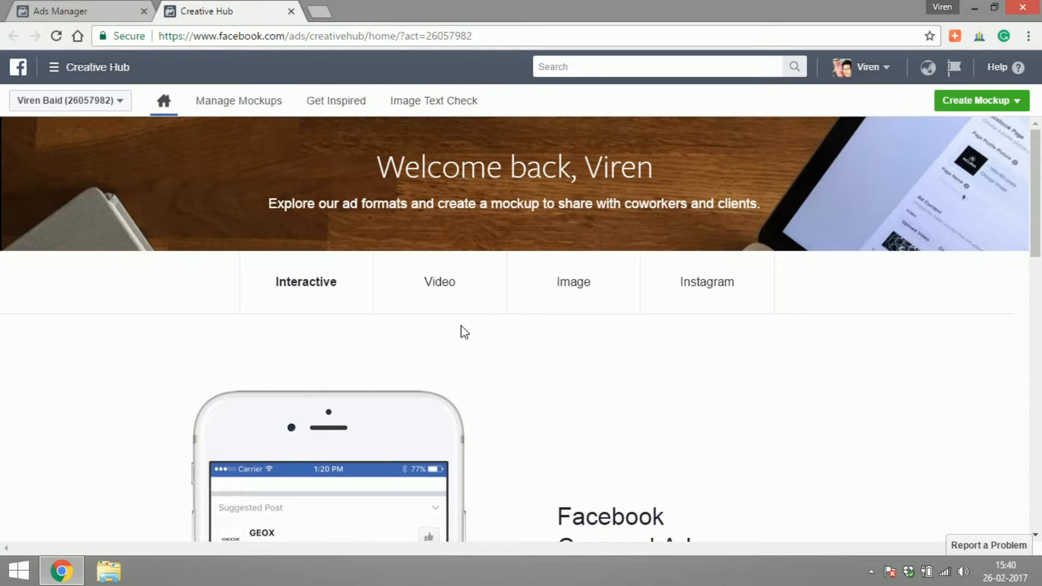
mouse_move(963, 244)
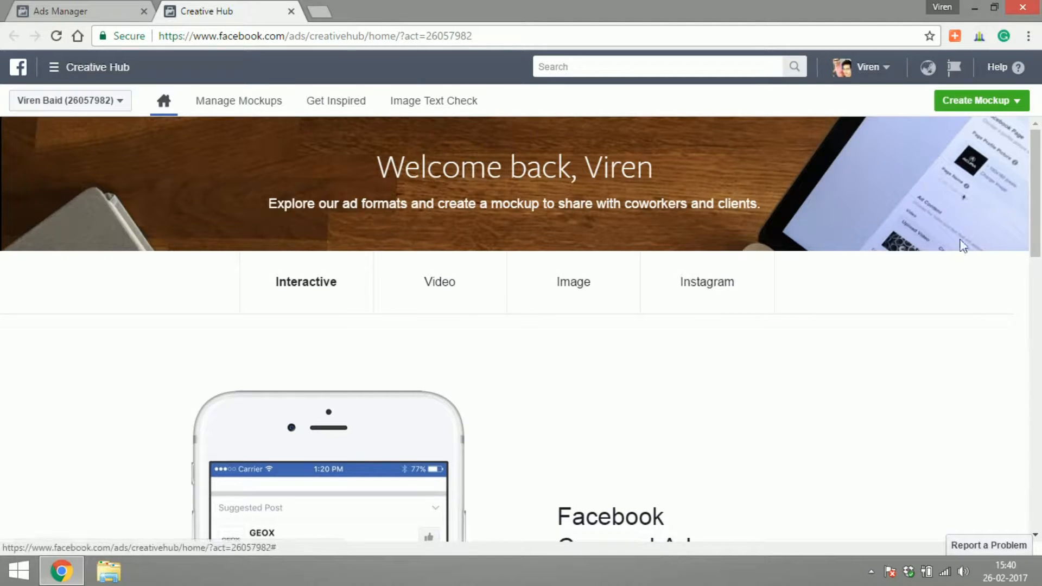
scroll(down, 3)
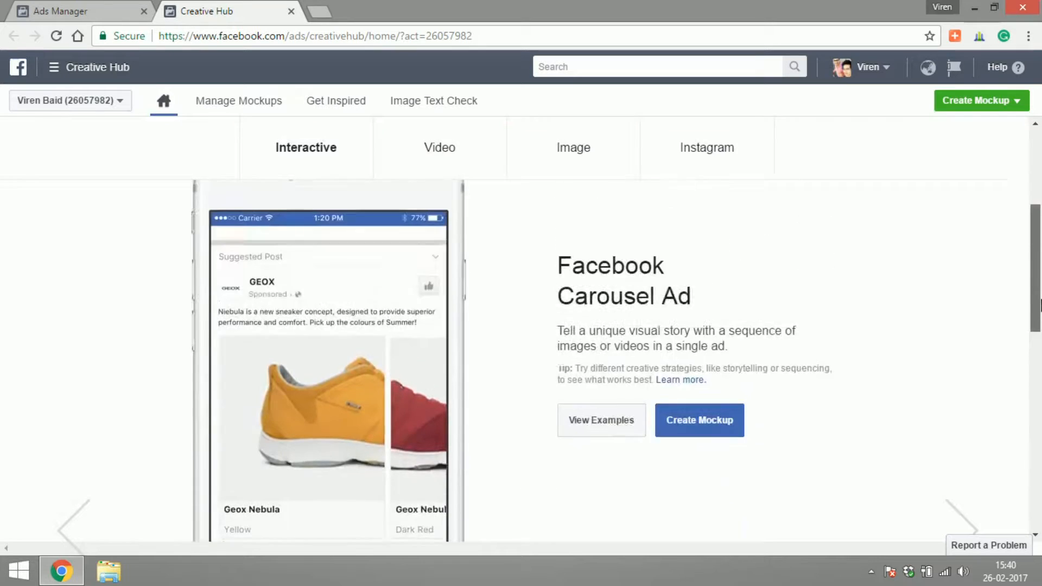
scroll(down, 3)
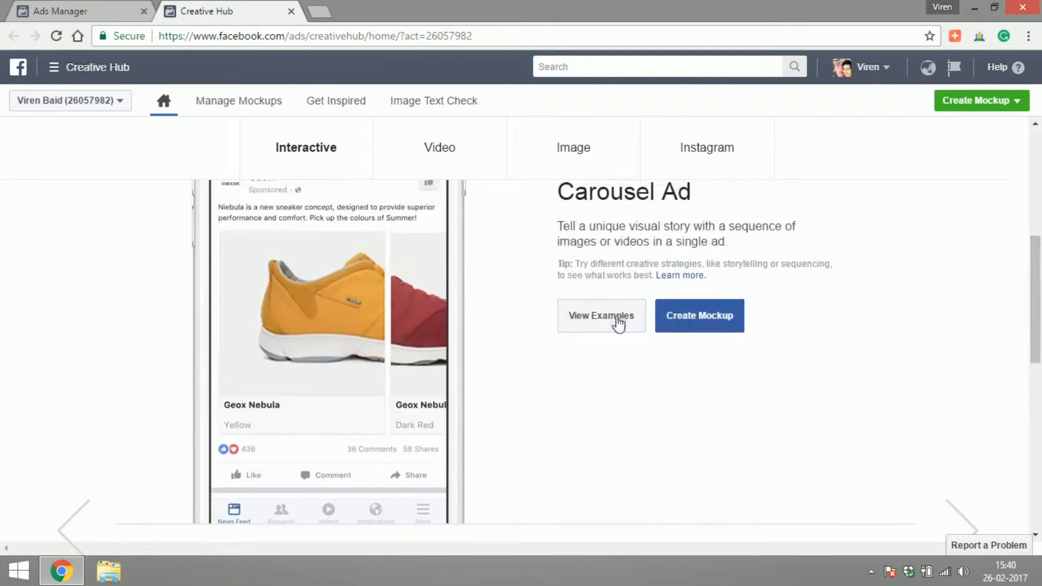
Browse carousel ad examples from Target and Bentley and the carousel-filtered Get Inspired gallery
click(600, 315)
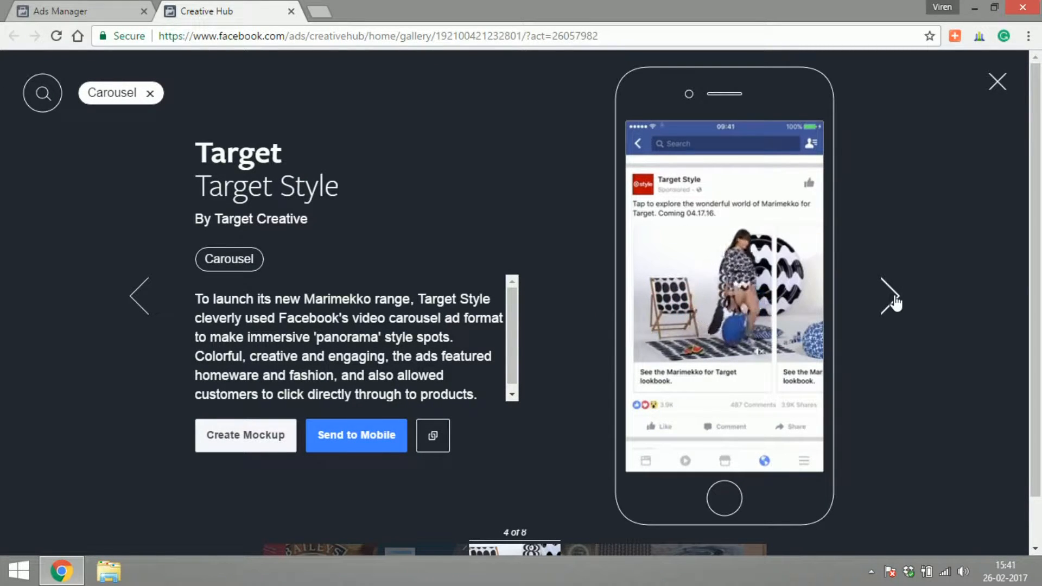
click(890, 295)
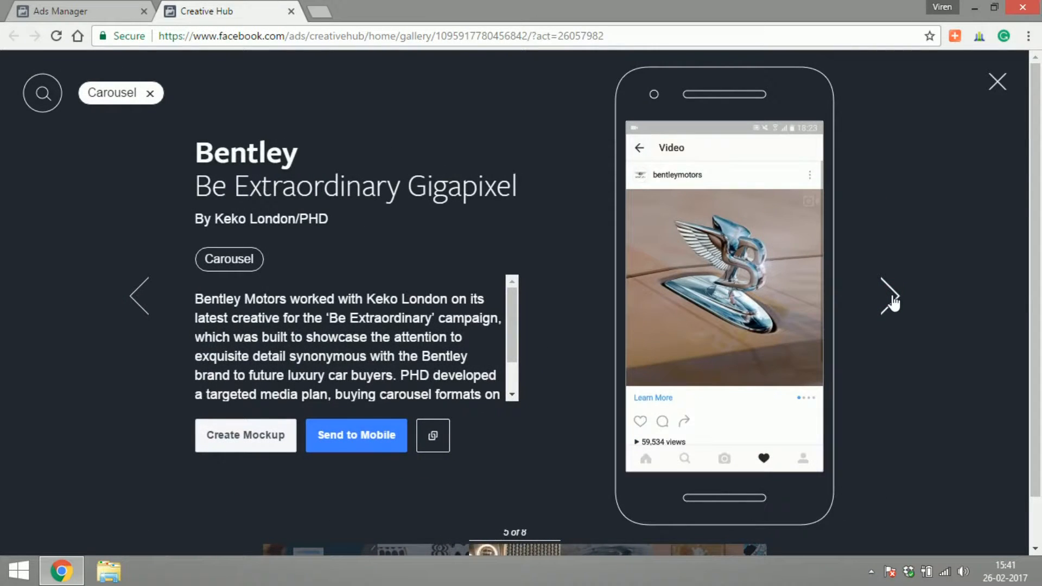
click(890, 295)
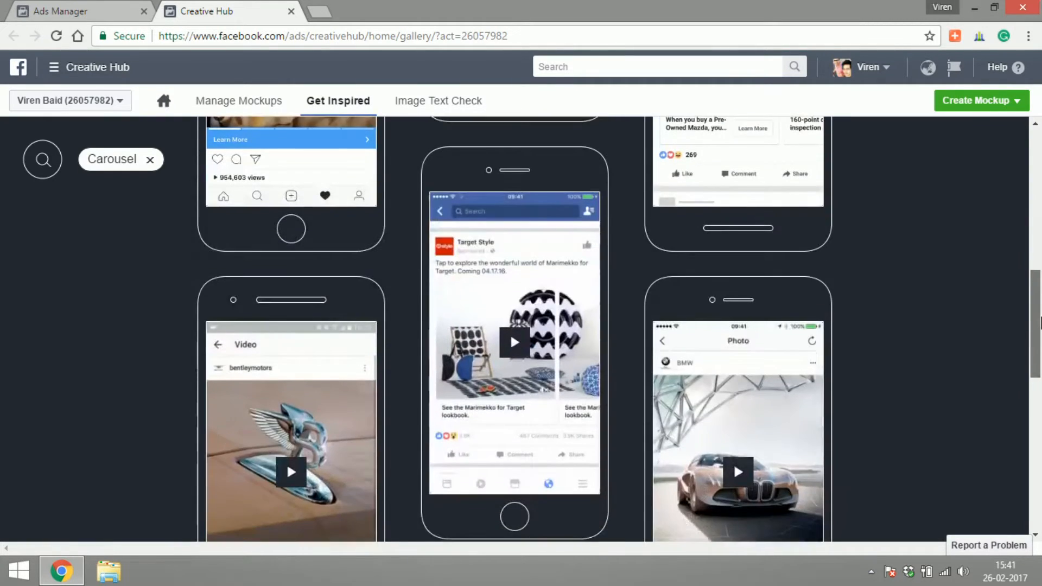
scroll(down, 3)
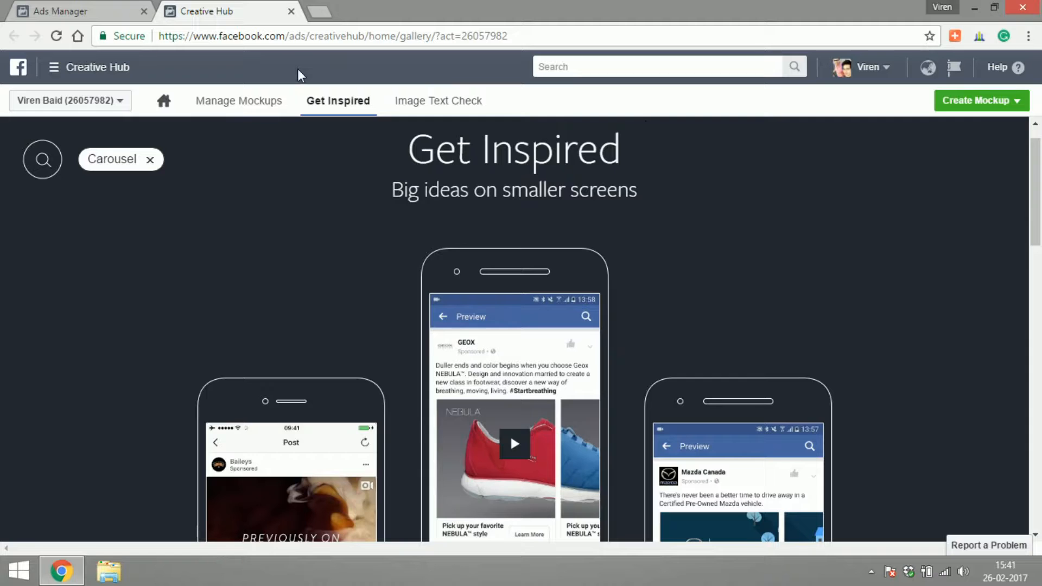
Start a blank Facebook Image Ad mockup, then close Creative Hub to return to the campaigns list
click(979, 100)
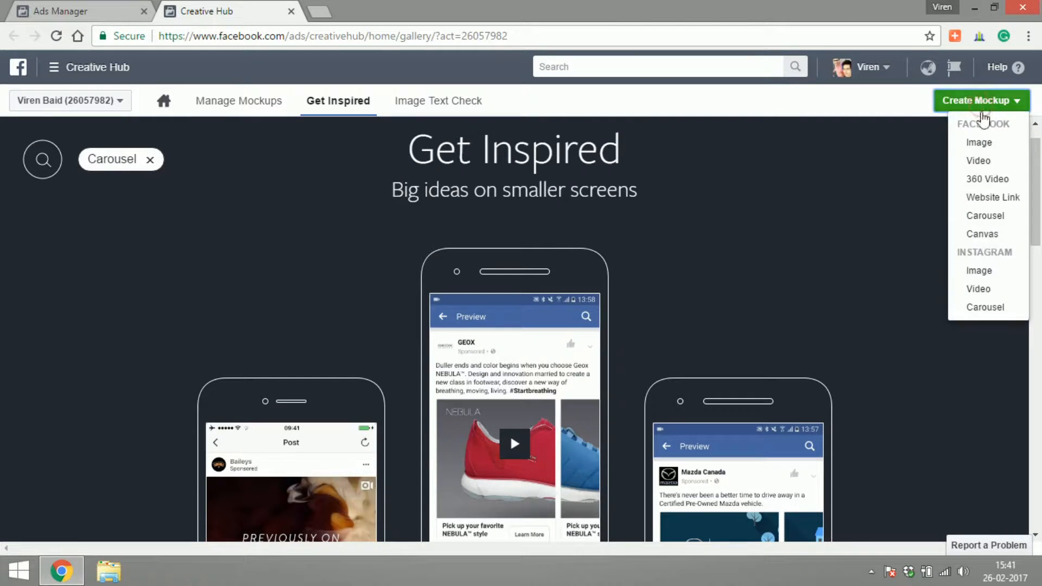
mouse_move(978, 142)
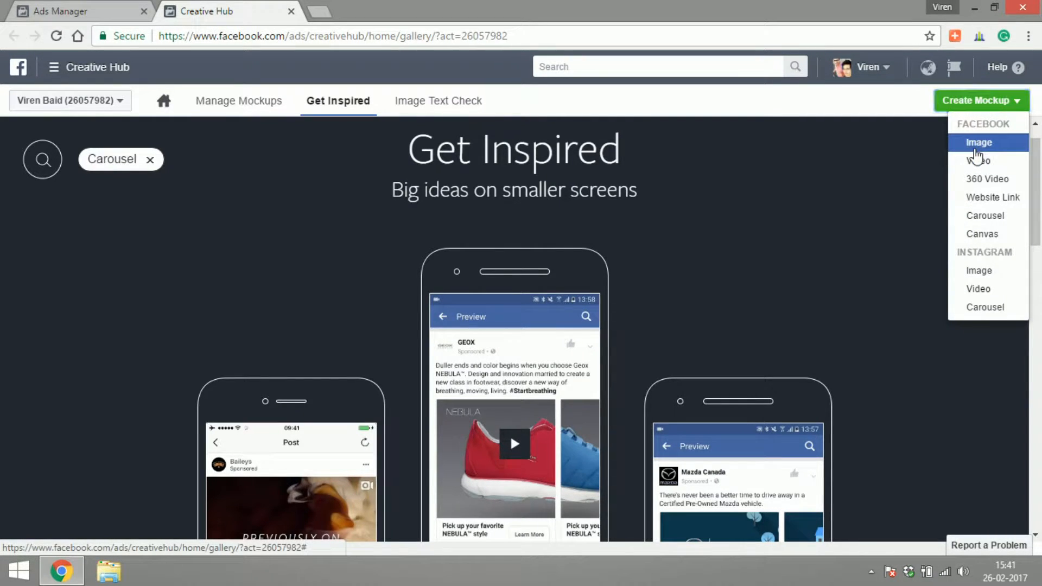
click(978, 142)
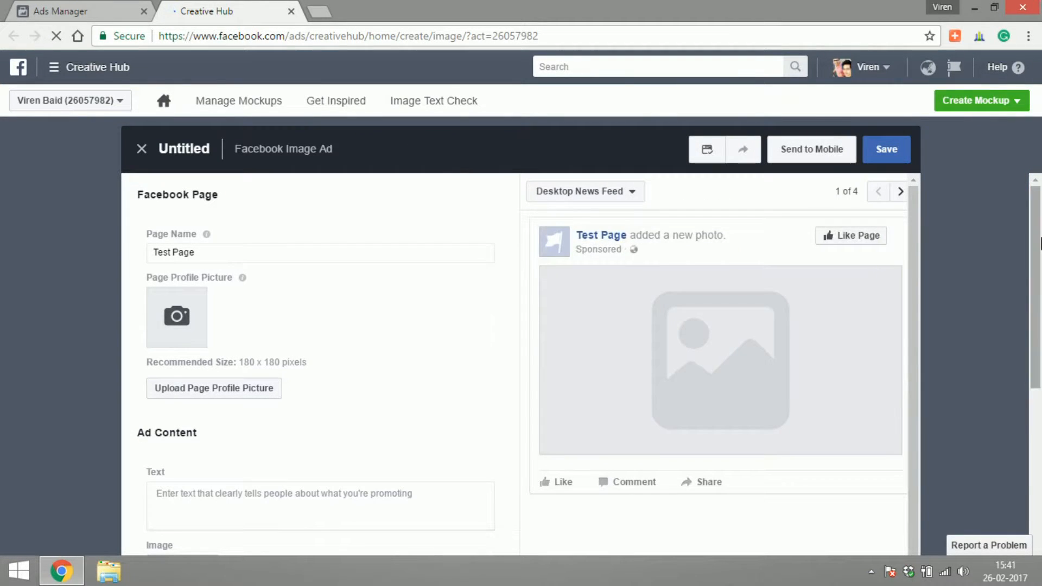
mouse_move(825, 159)
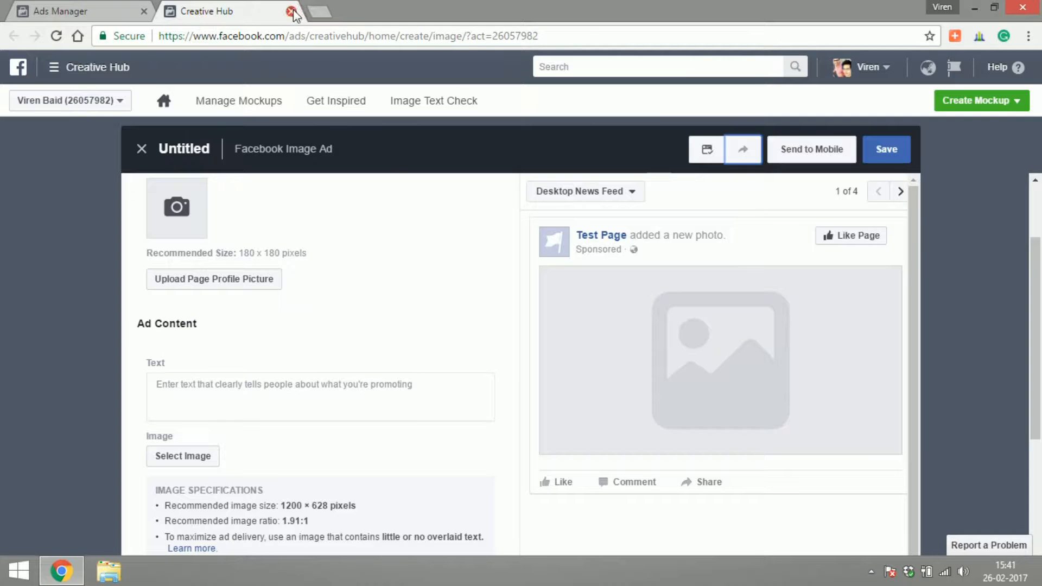
click(291, 11)
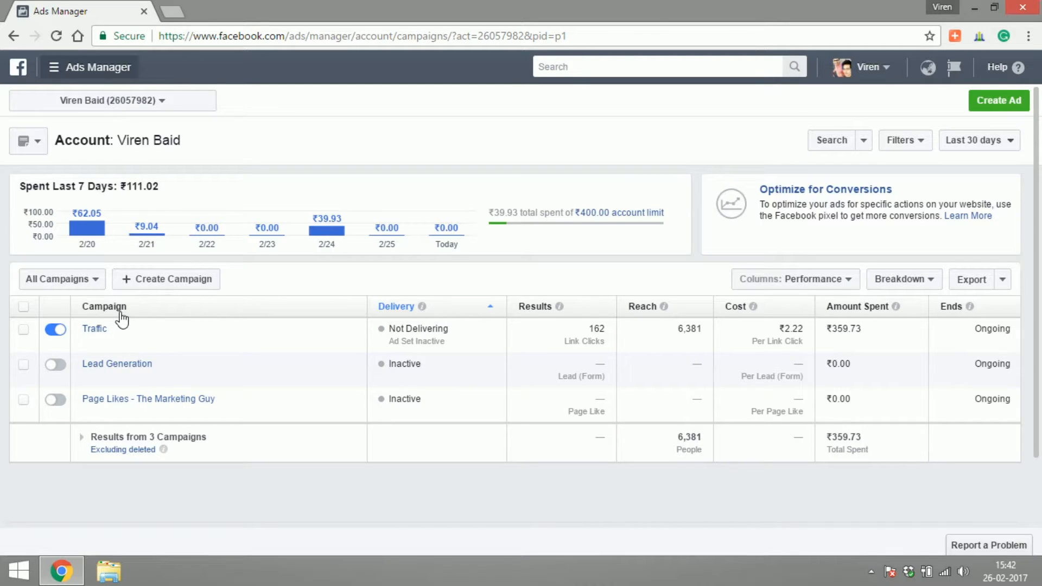
mouse_move(271, 296)
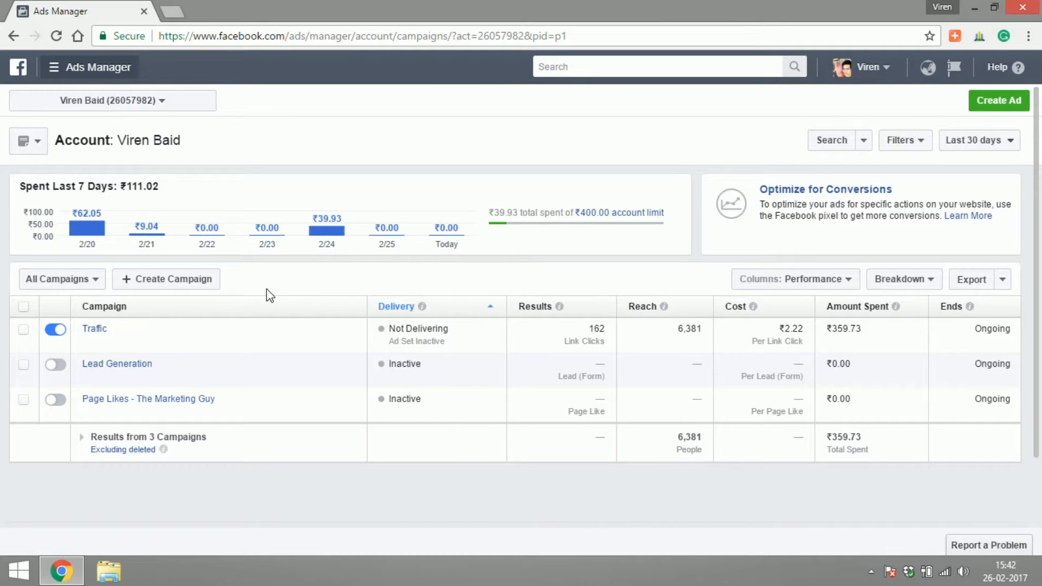
mouse_move(95, 328)
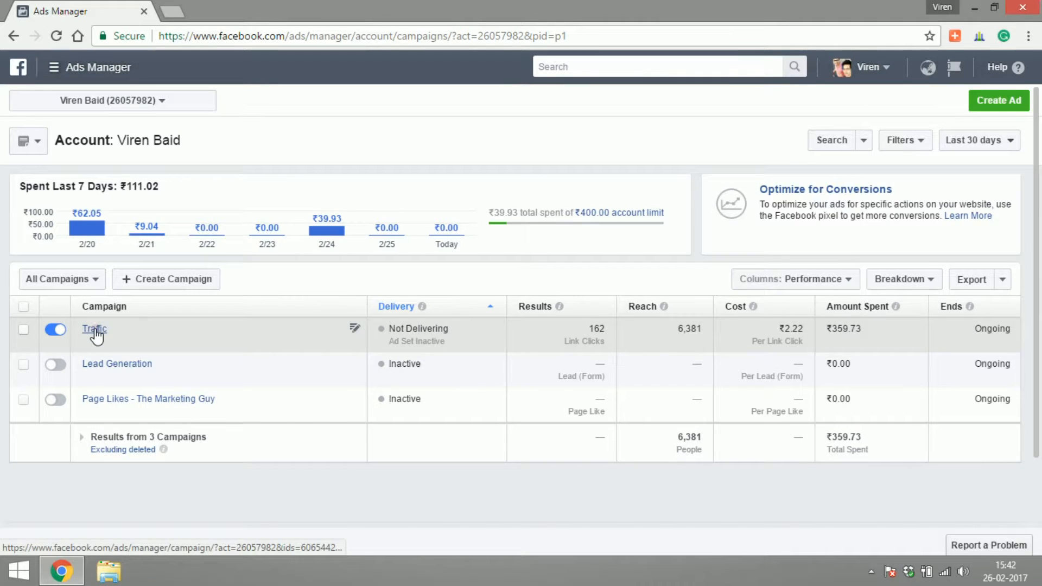
Drill into the Traffic campaign's Page Admins in Metro Cities ad set, then return to the account overview
click(94, 328)
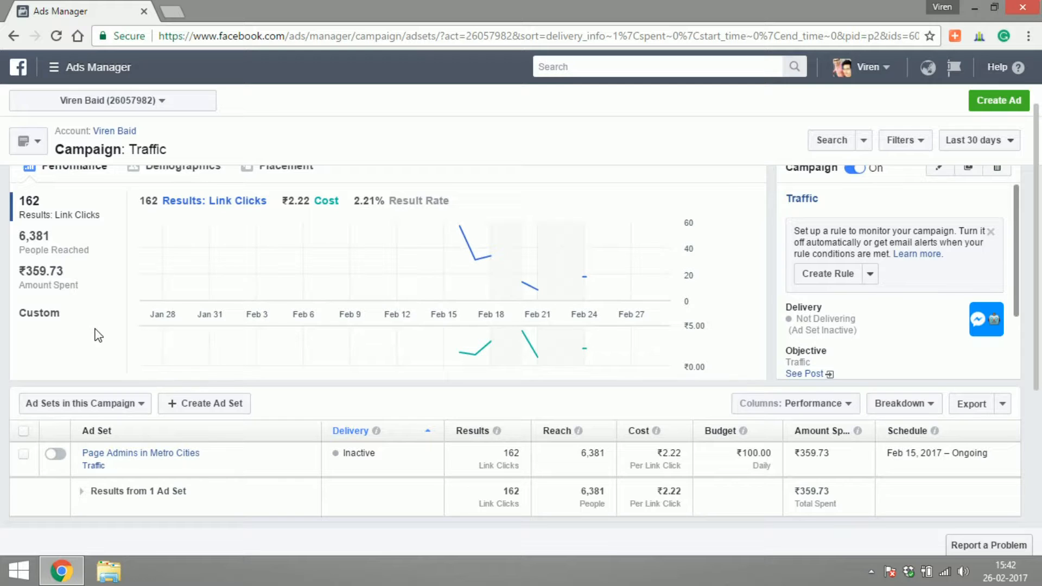
mouse_move(140, 458)
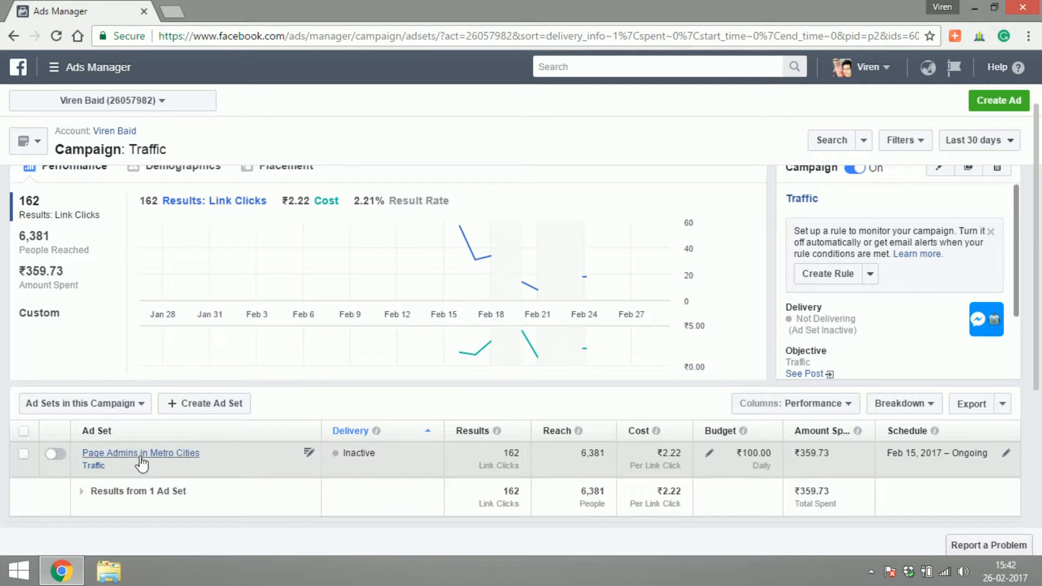
click(140, 453)
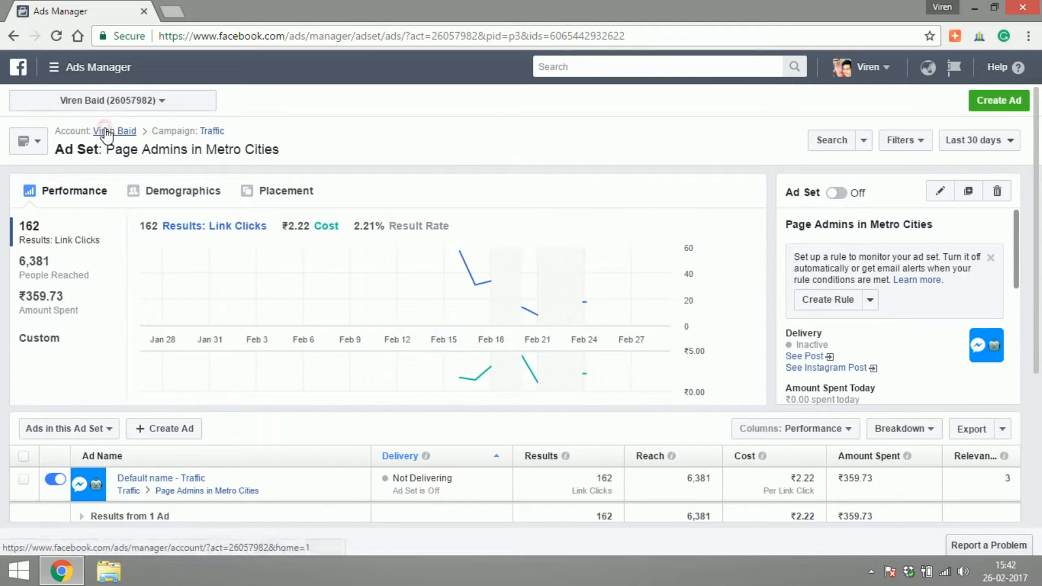
click(115, 132)
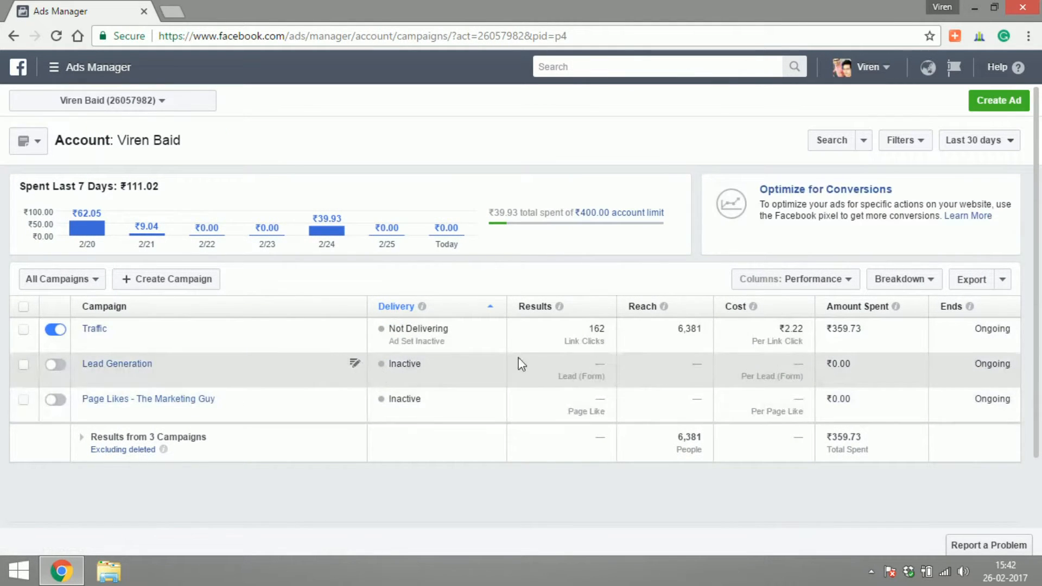
mouse_move(741, 351)
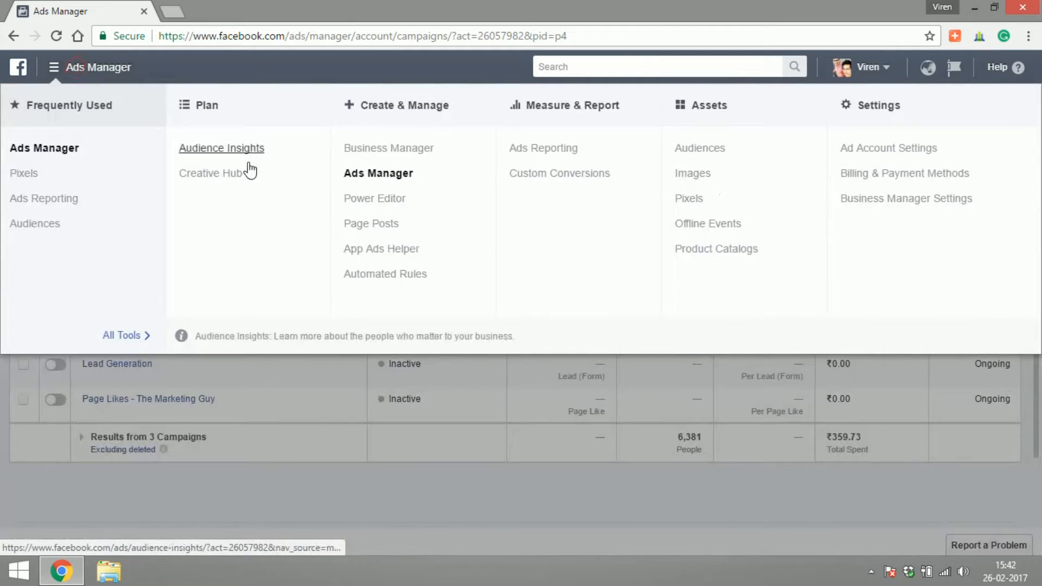
In Power Editor, browse the ad sets and campaigns and select the Traffic campaign
click(373, 198)
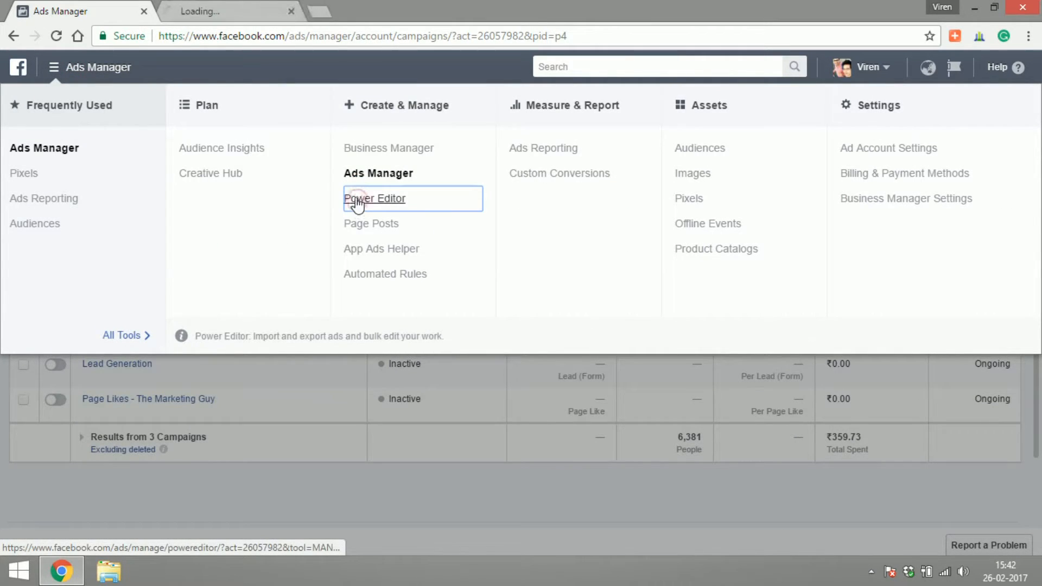
click(374, 198)
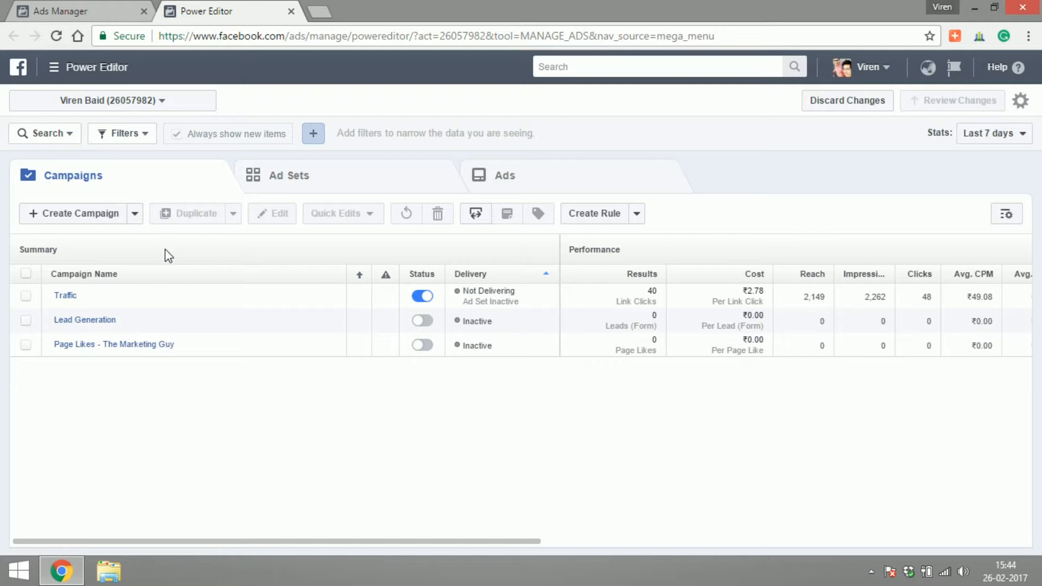
mouse_move(89, 286)
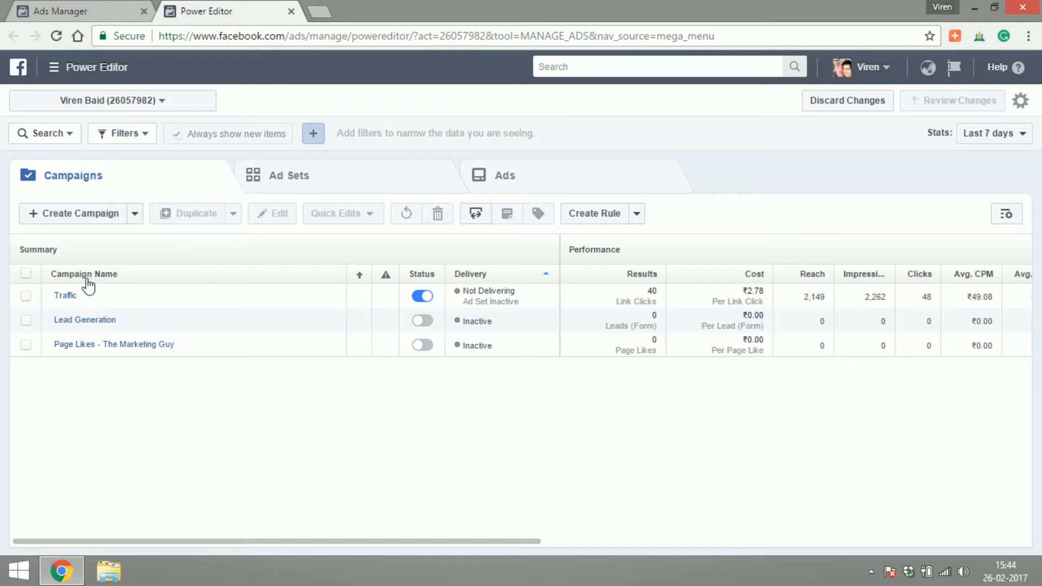
mouse_move(85, 319)
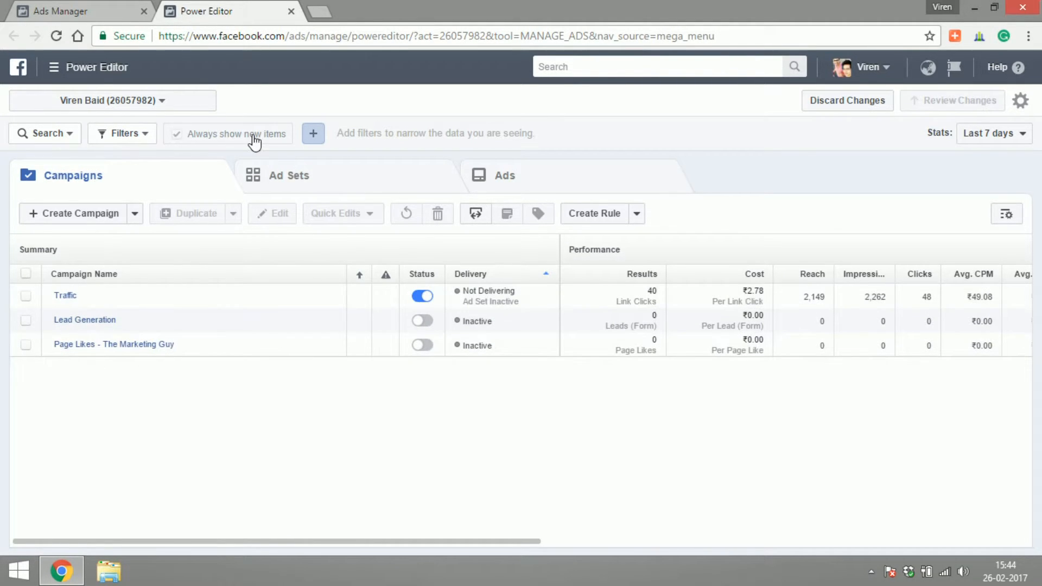
click(288, 174)
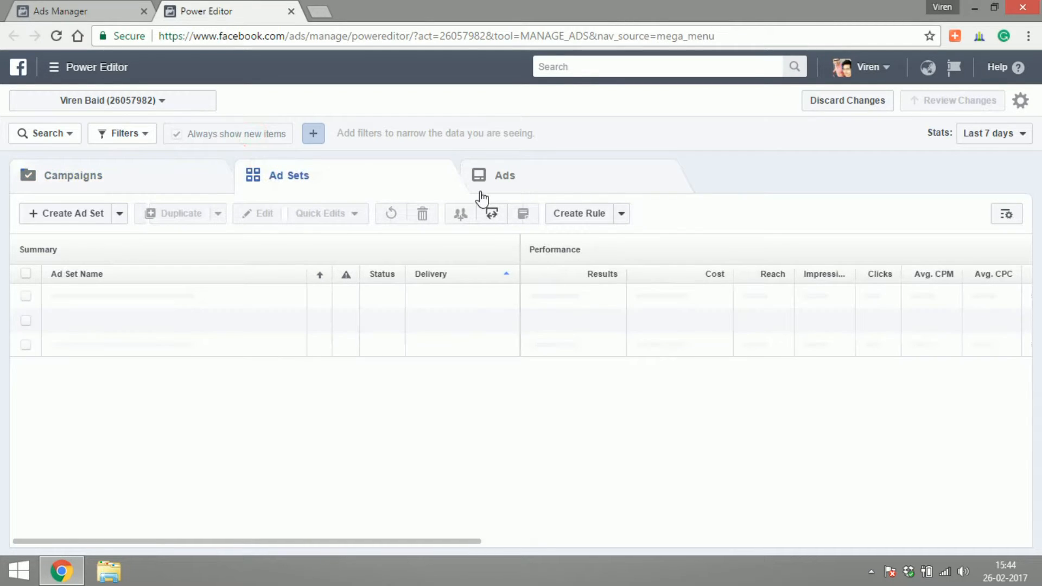
click(73, 174)
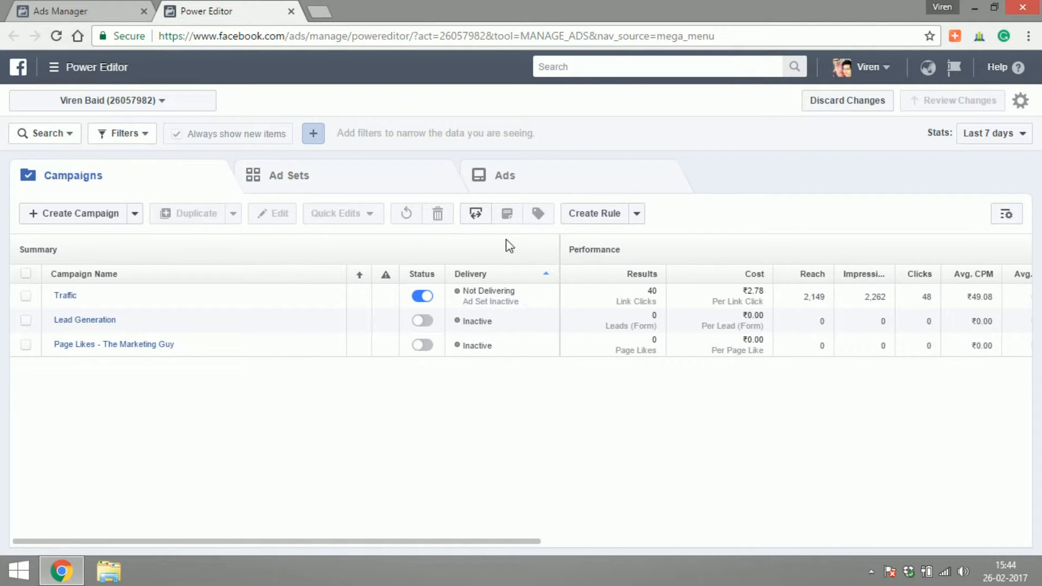
click(26, 297)
text( - 1)
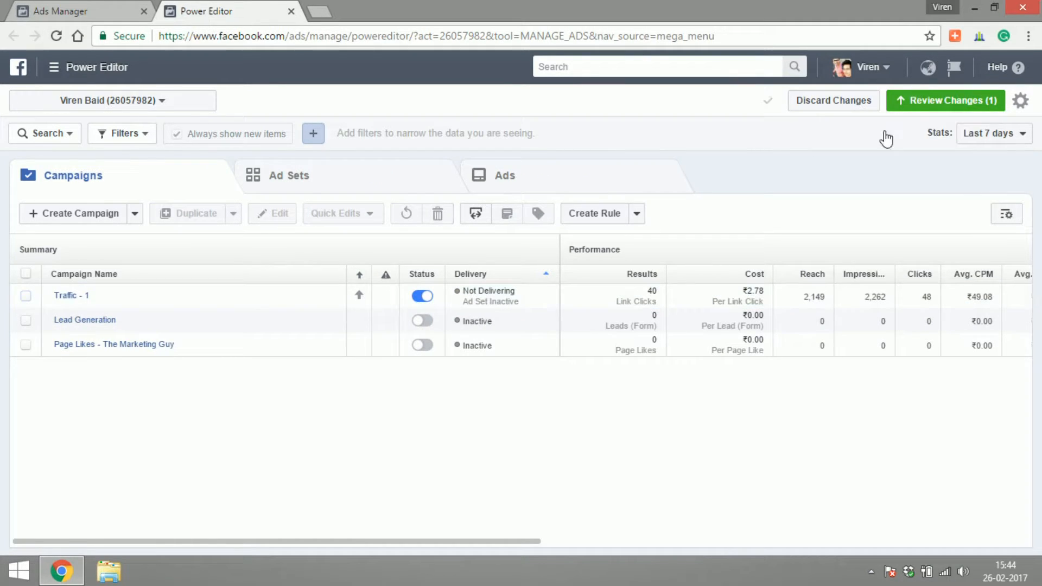
mouse_move(945, 100)
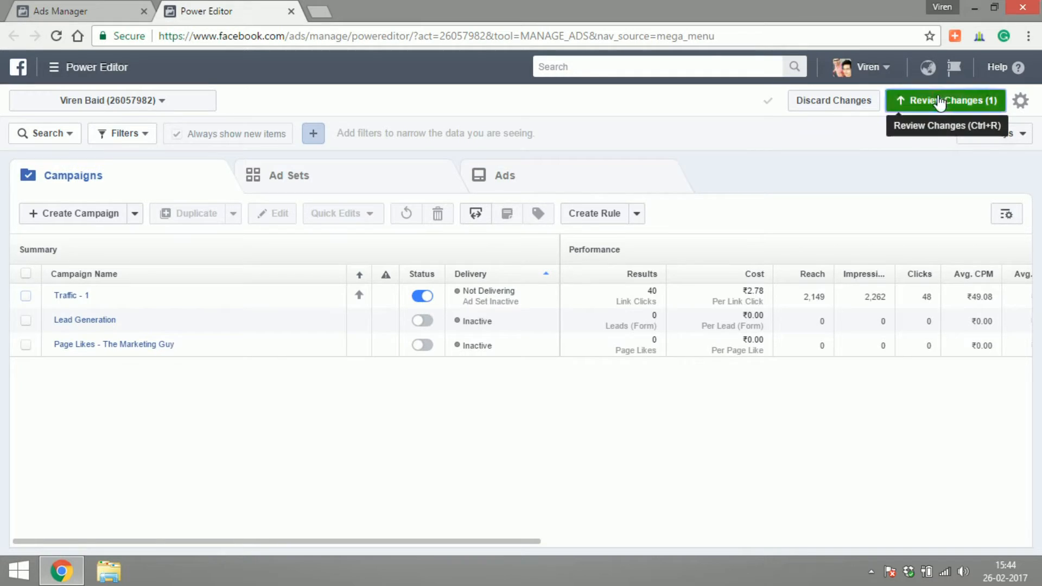
Review the pending unpublished changes, then discard the campaign rename and confirm
click(944, 99)
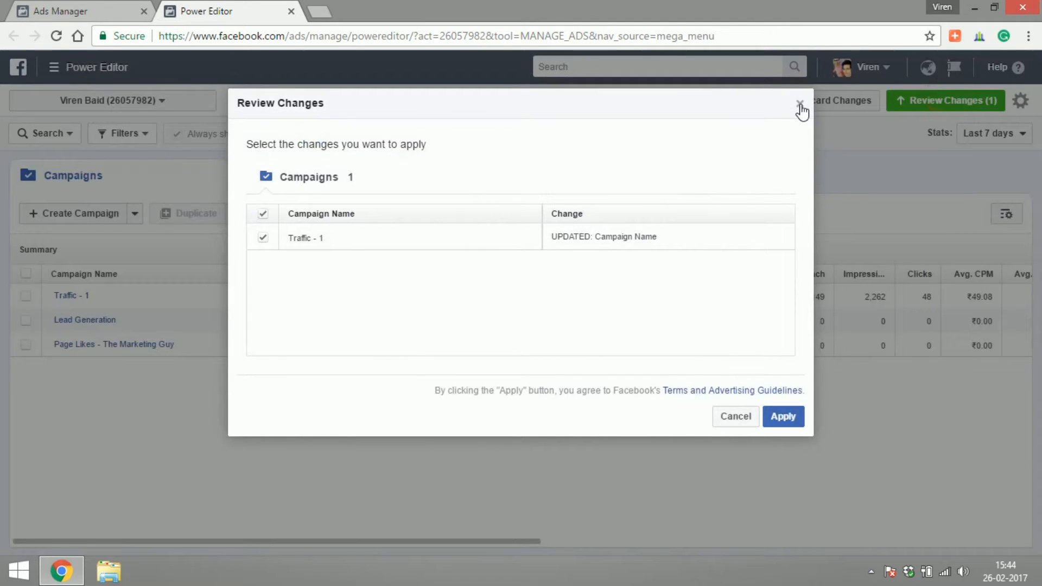
click(800, 105)
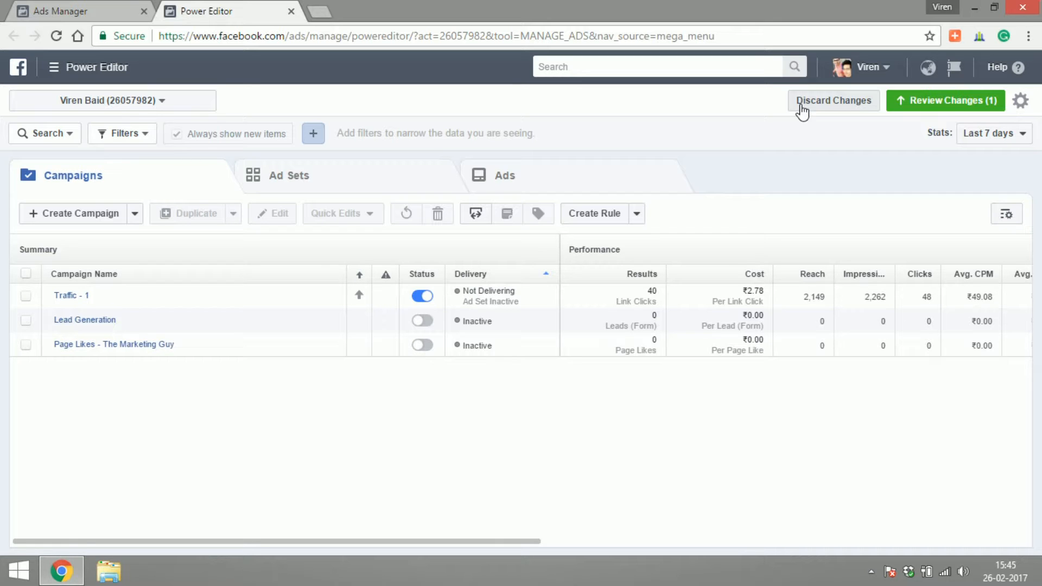
click(832, 100)
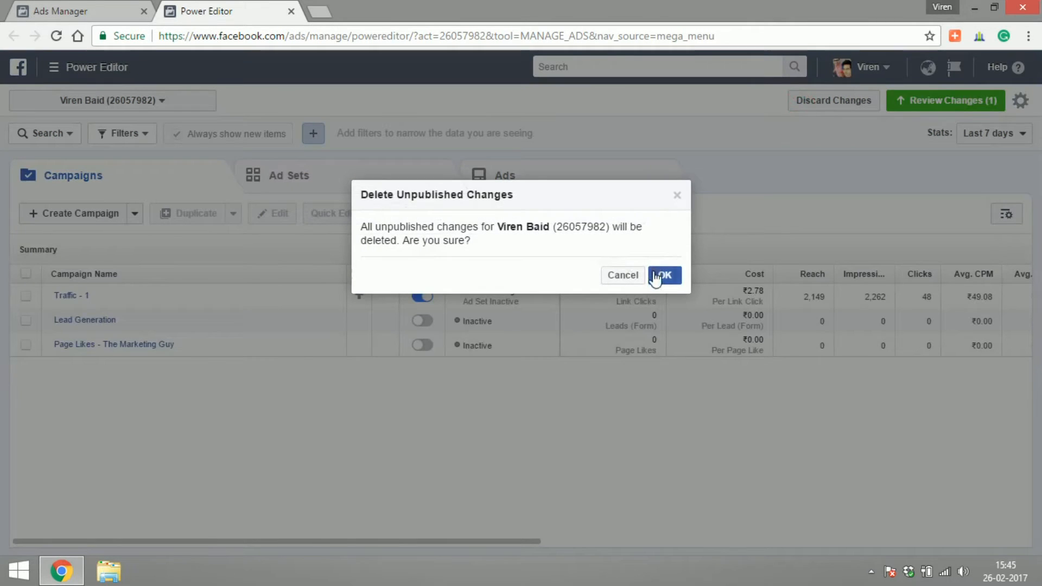
click(662, 274)
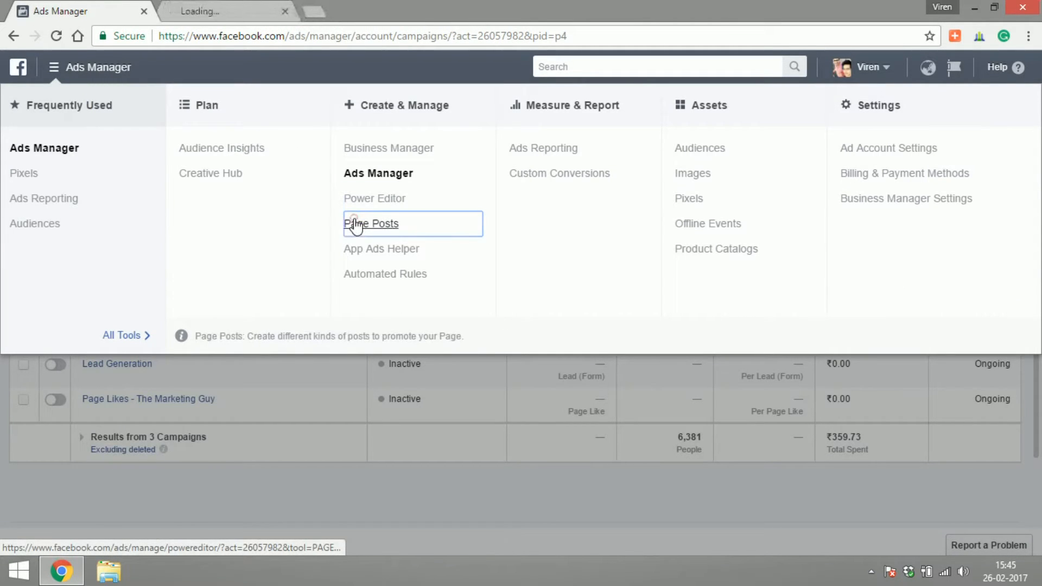
Browse the Page Posts tool's scheduled, published and ads posts lists
click(371, 223)
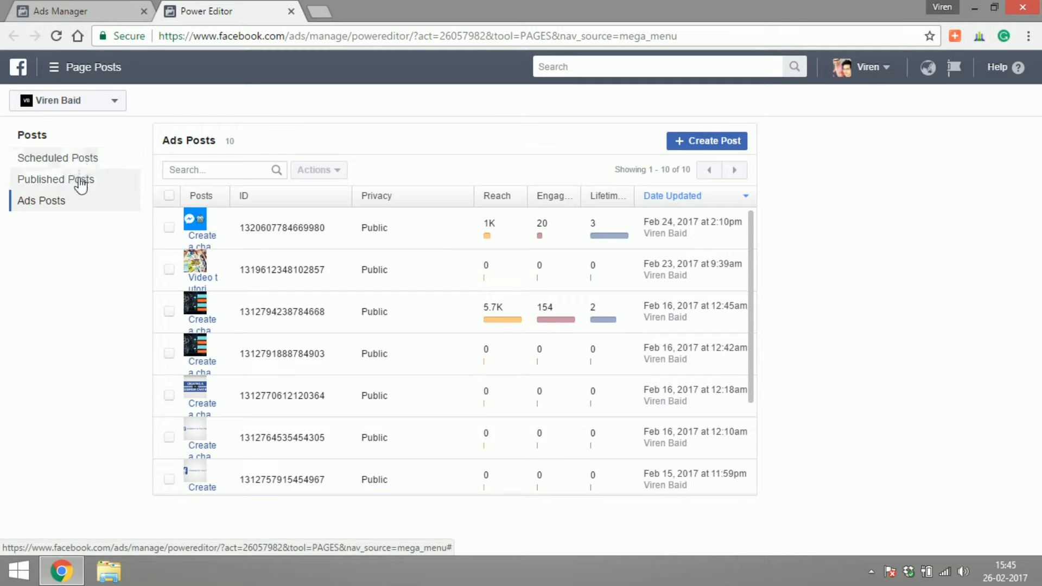
click(58, 157)
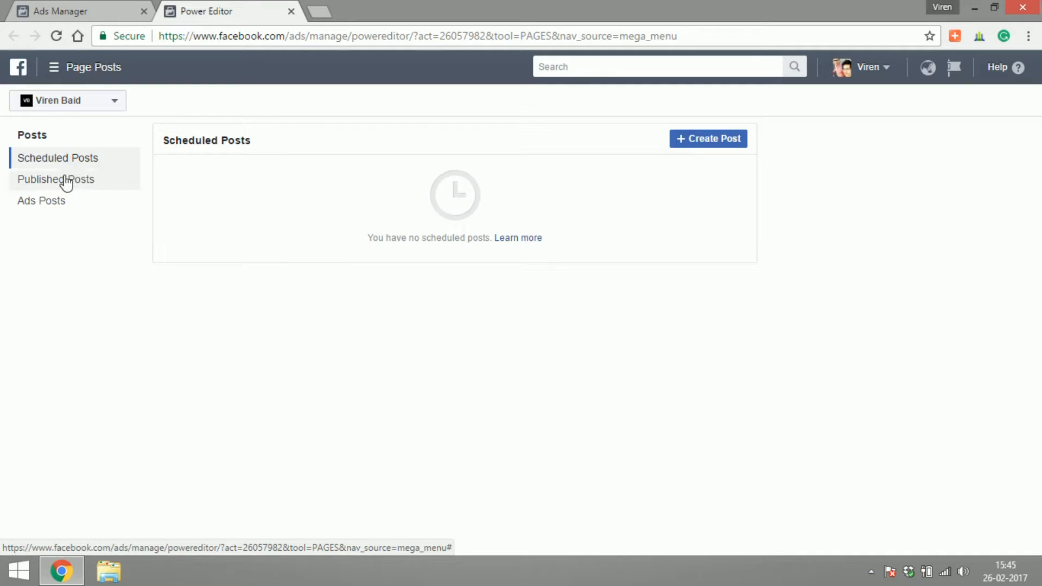
click(55, 179)
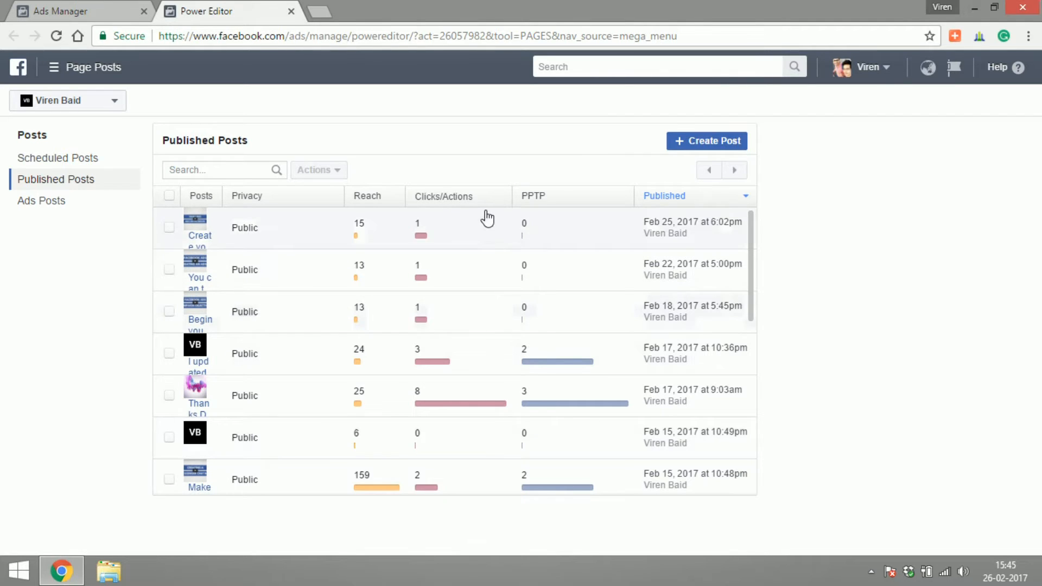
click(41, 201)
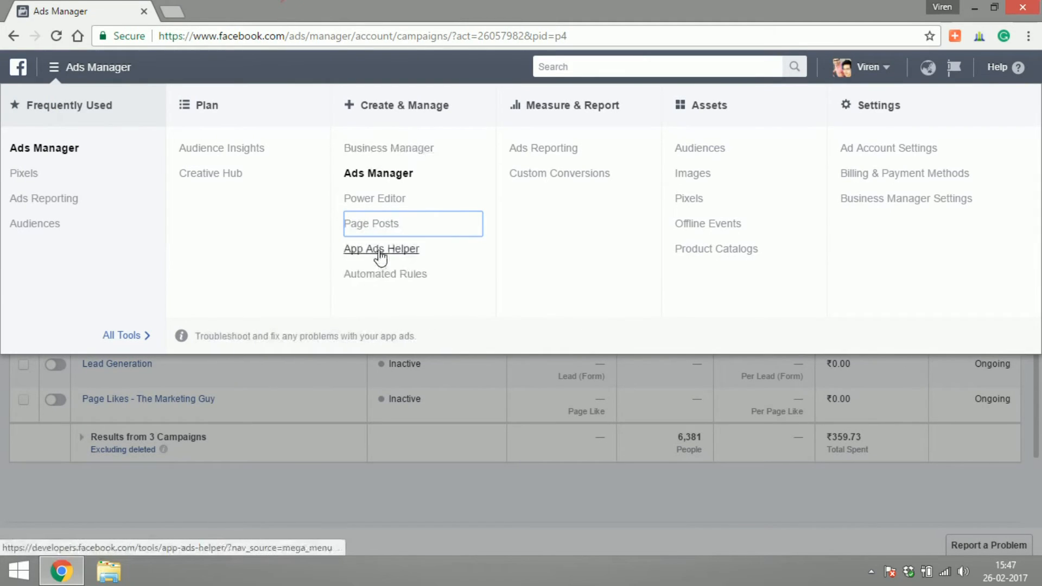
View App Ads Helper's Select an App dropdown with no app chosen, then return to Ads Manager
click(381, 249)
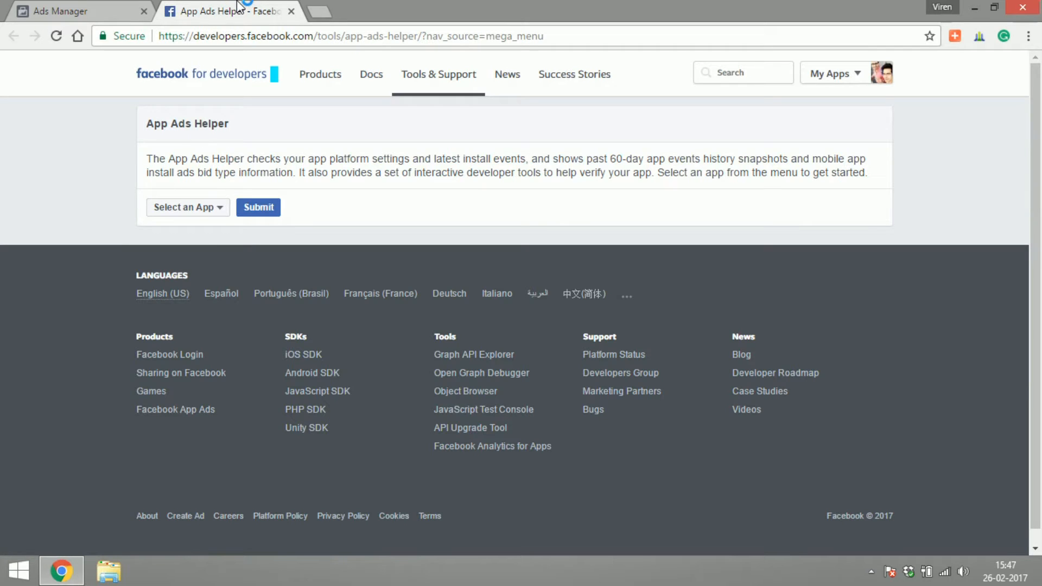
click(188, 206)
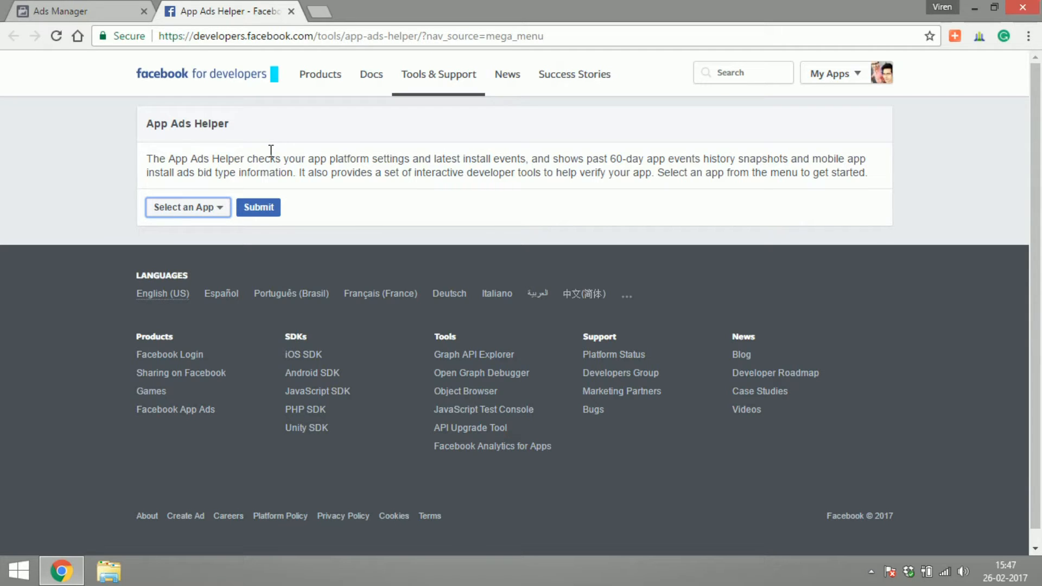
click(291, 293)
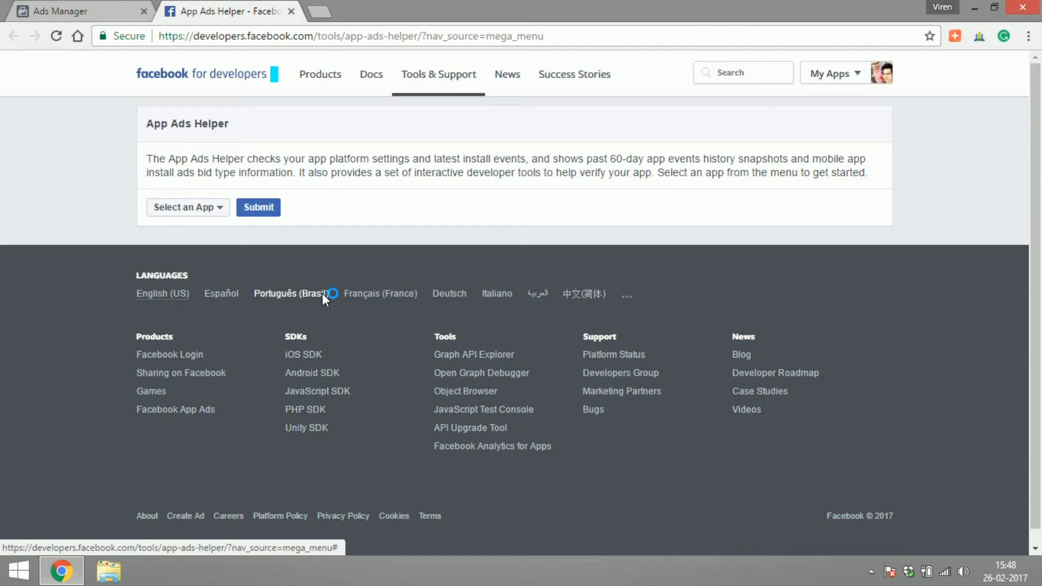
click(76, 11)
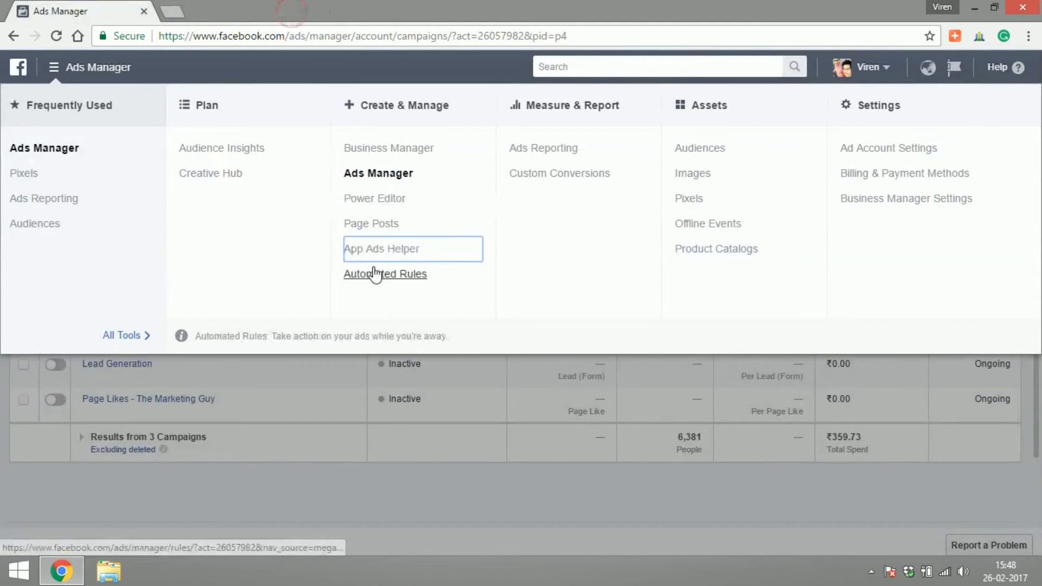
Start a new rule in the Automated Rules tool
click(384, 274)
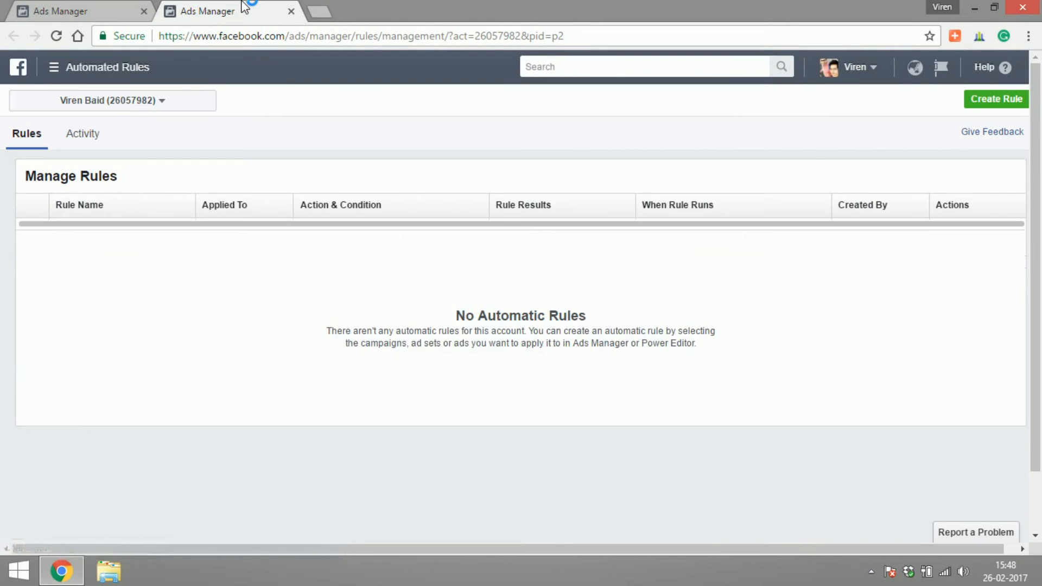
mouse_move(597, 304)
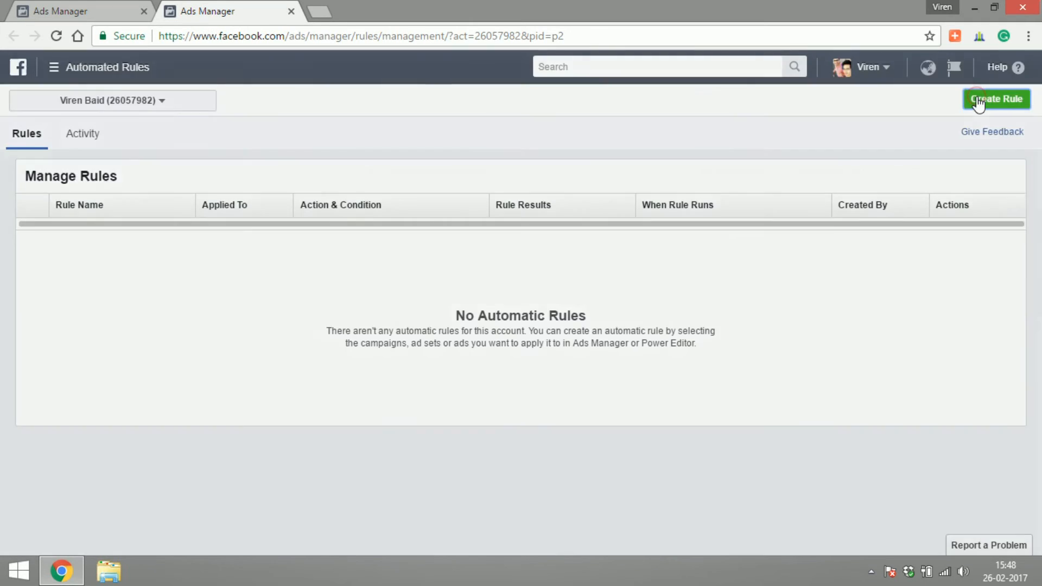
click(995, 99)
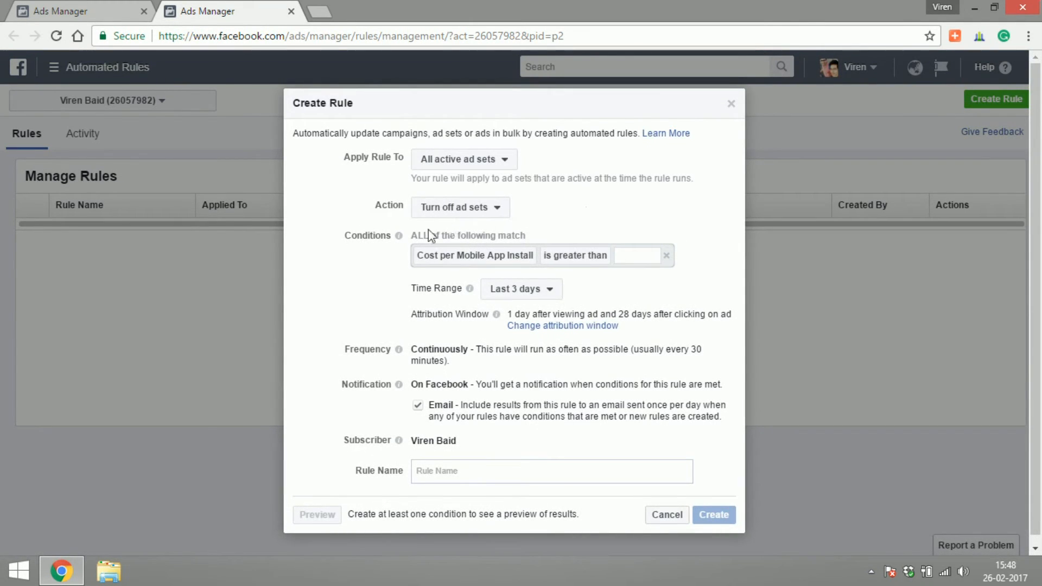
mouse_move(444, 269)
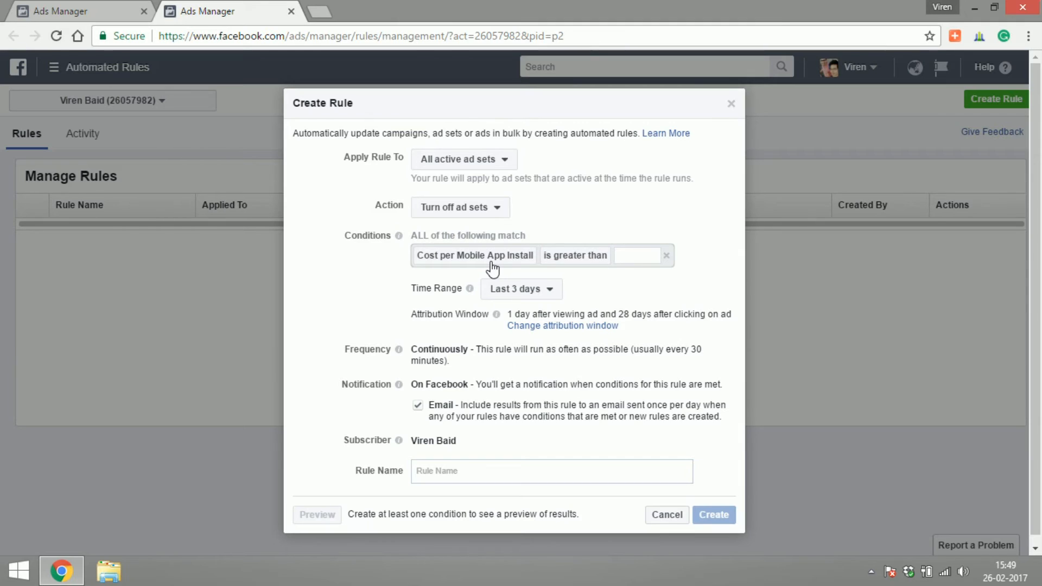
mouse_move(646, 258)
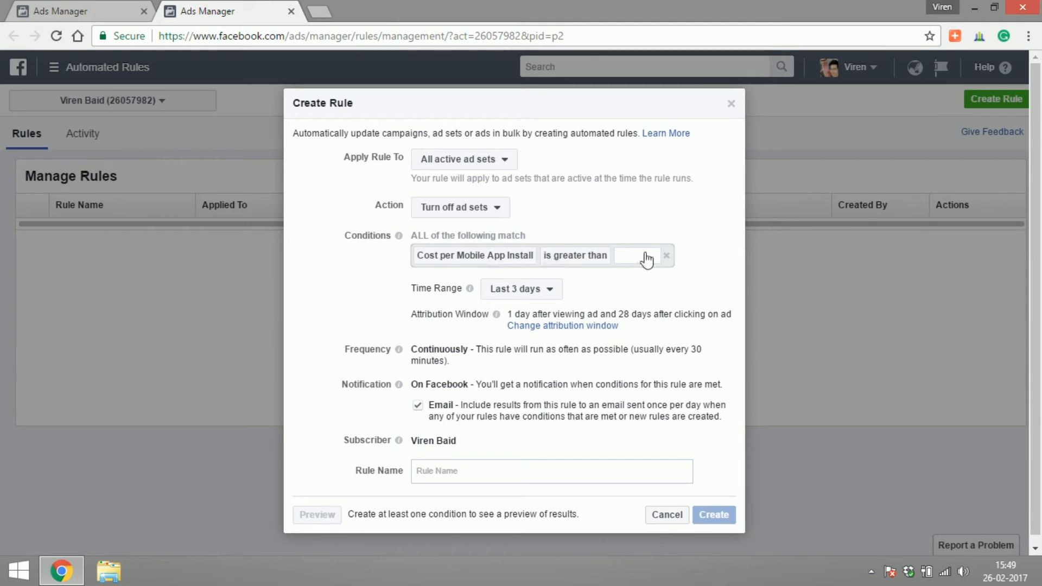
Set Cost per Mobile App Install over ₹100, remove the Lifetime Impressions condition, and abandon the rule
click(637, 255)
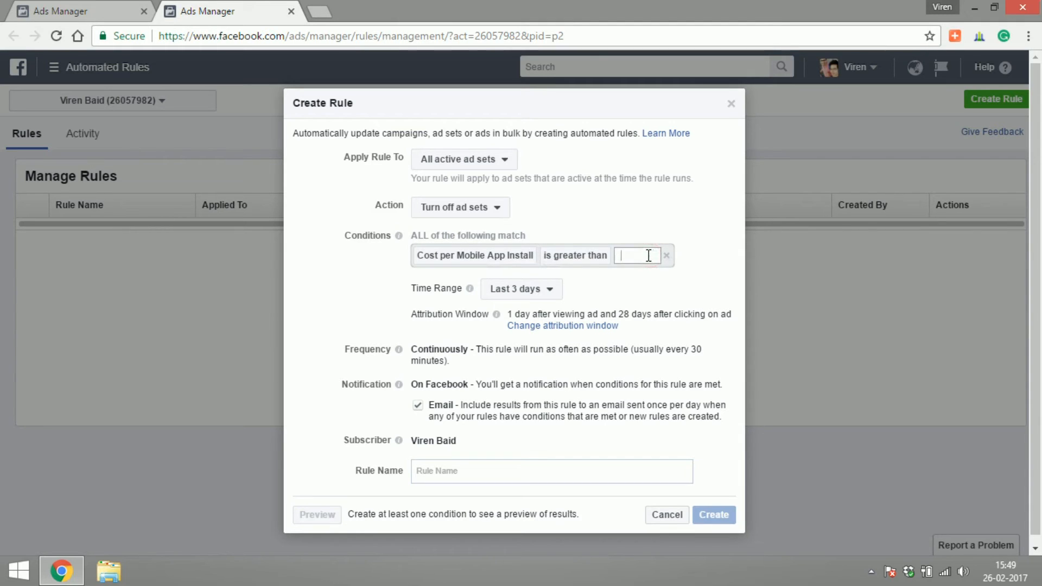
text(100)
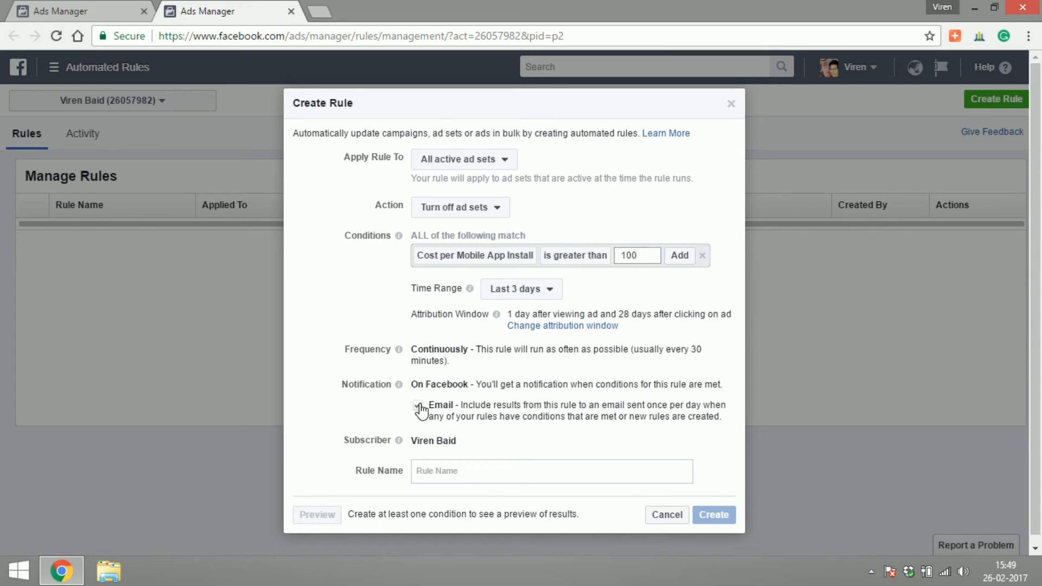
click(474, 255)
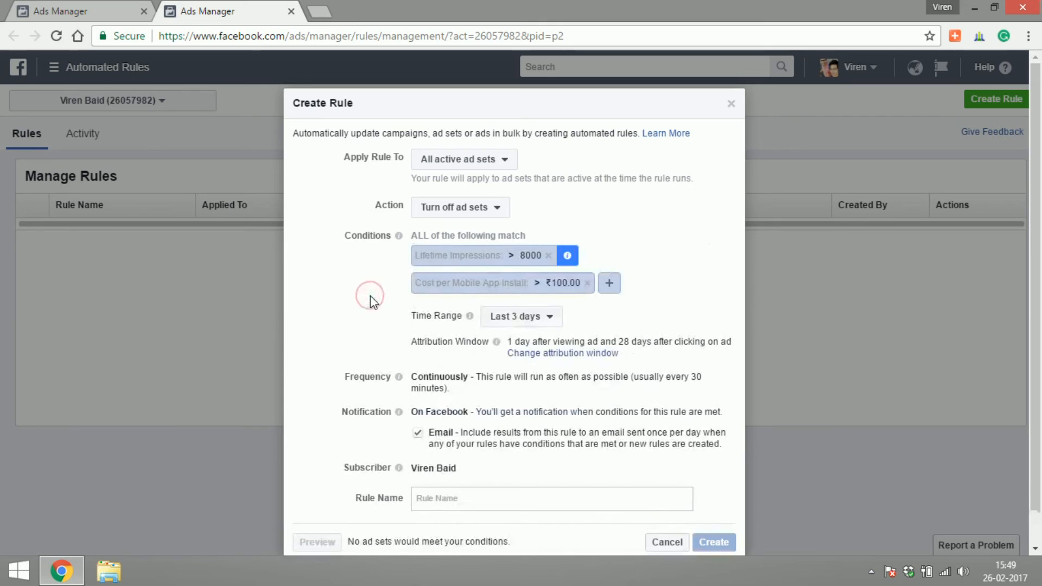
mouse_move(548, 255)
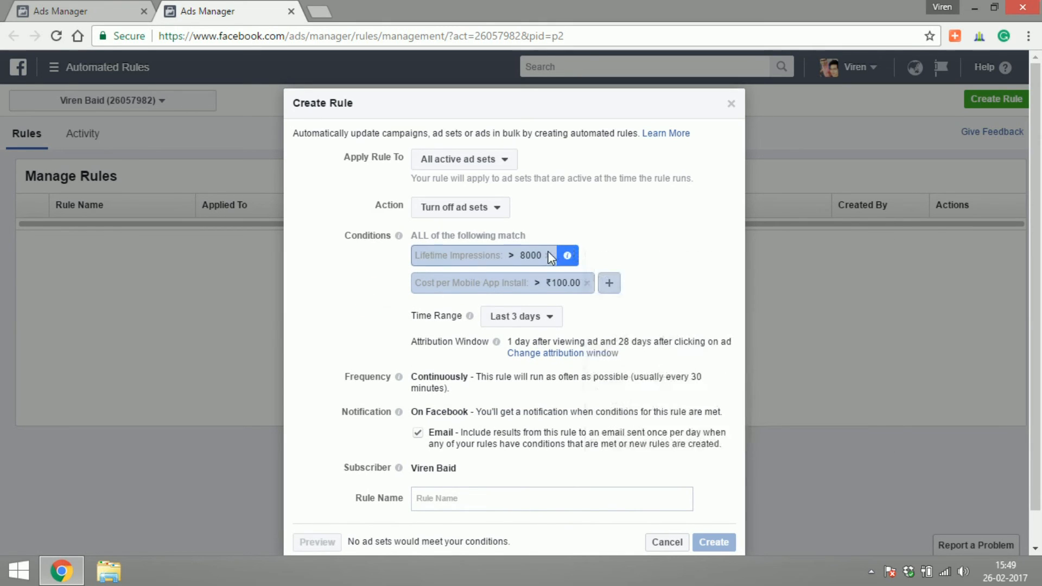
click(554, 255)
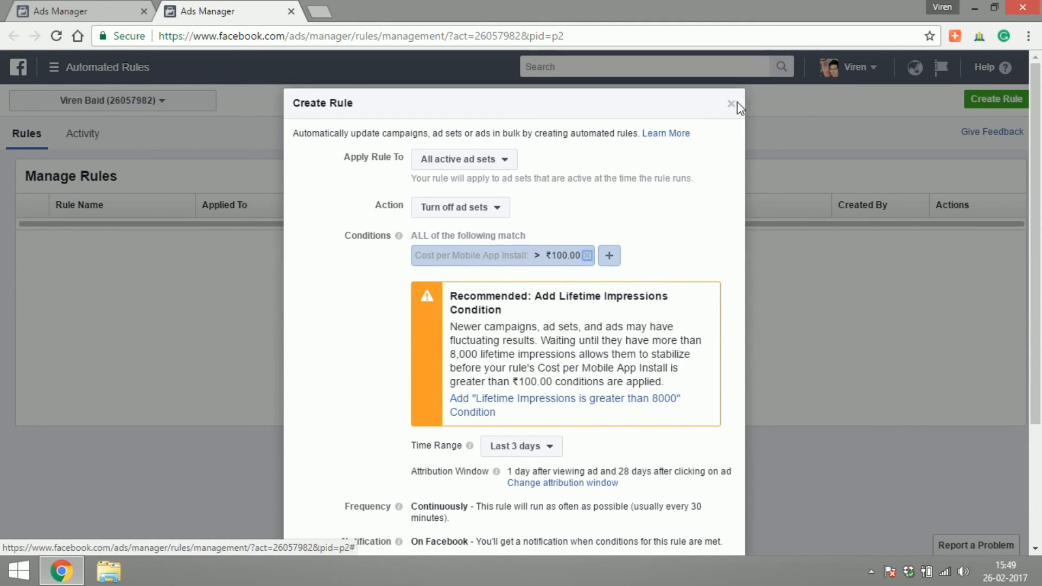
click(731, 106)
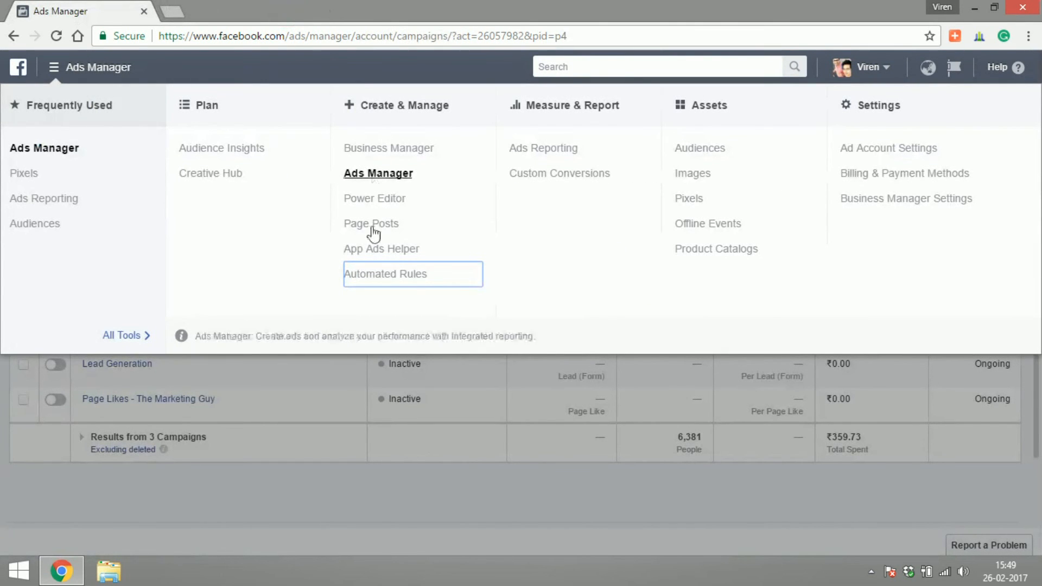
mouse_move(381, 248)
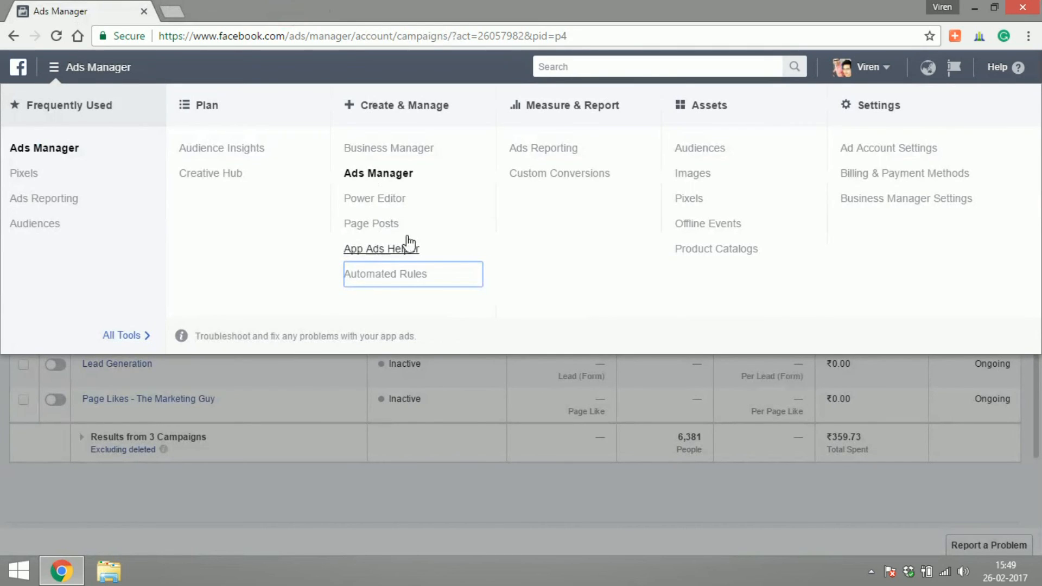
mouse_move(449, 212)
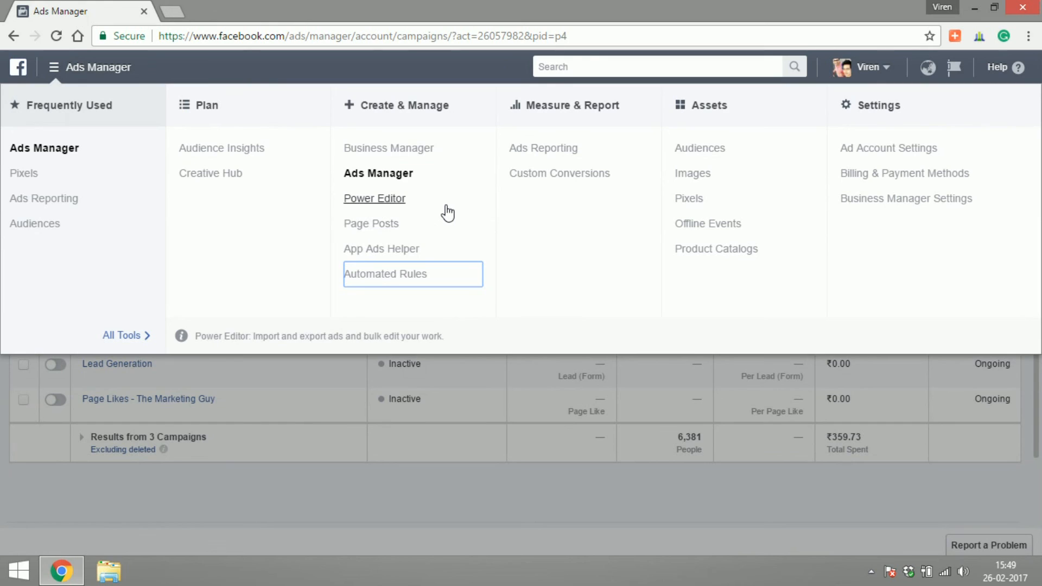
mouse_move(374, 197)
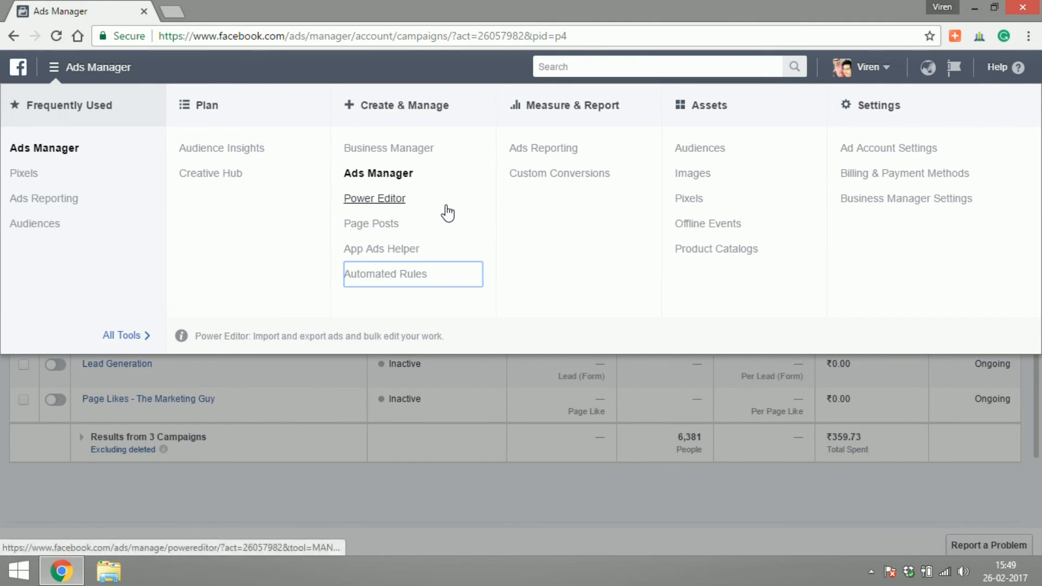